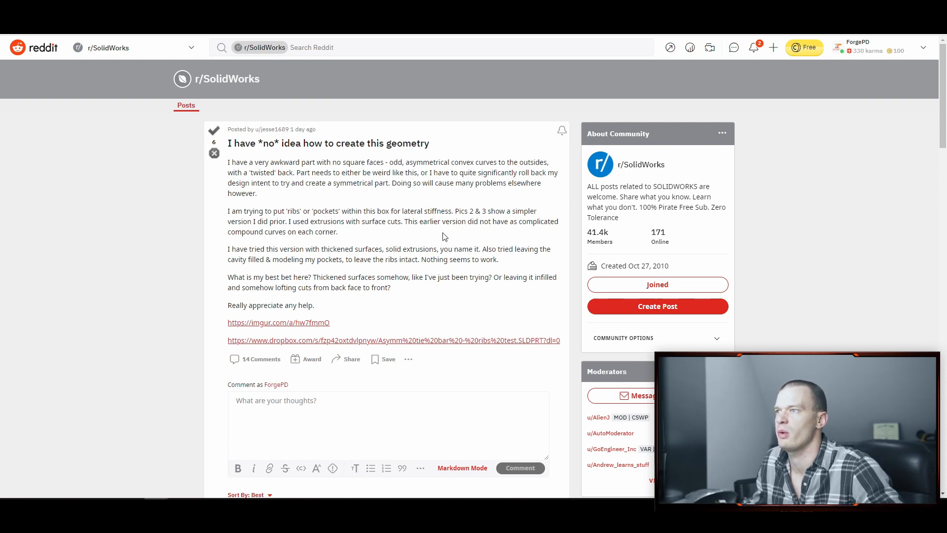
- Open the poster's linked Imgur album and scroll through the ribbed tie bar screenshots
{"action": "scroll", "scroll_direction": "down", "scroll_amount": 3}
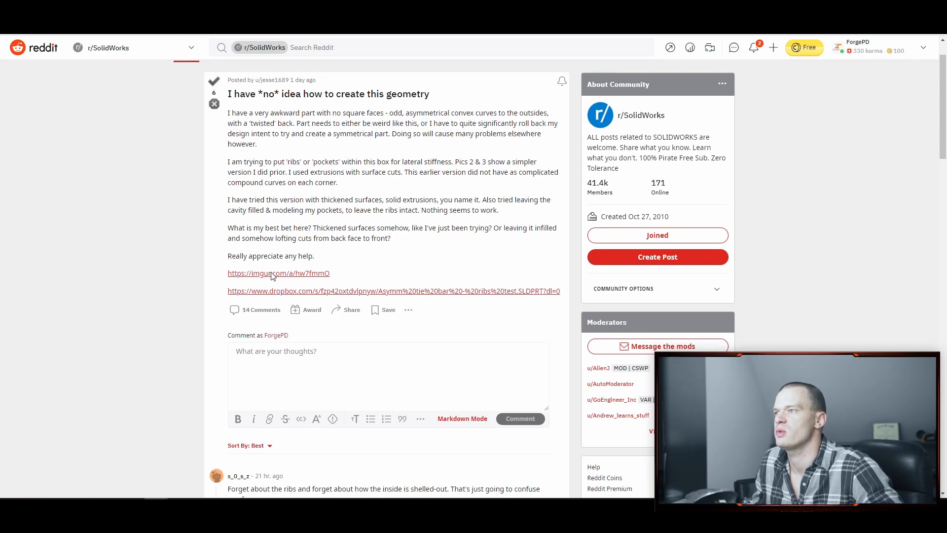
{"action": "left_click", "coordinate": [278, 273]}
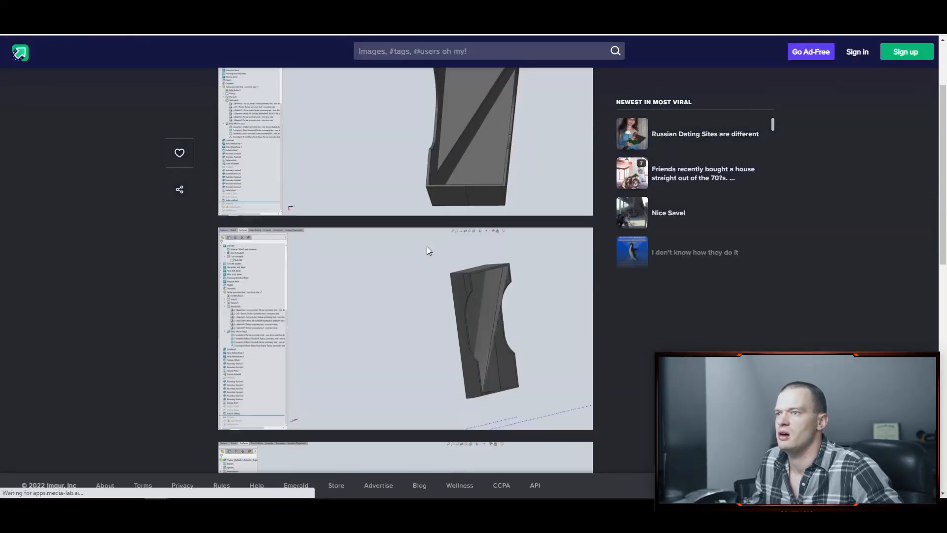
{"action": "scroll", "scroll_direction": "down", "scroll_amount": 3}
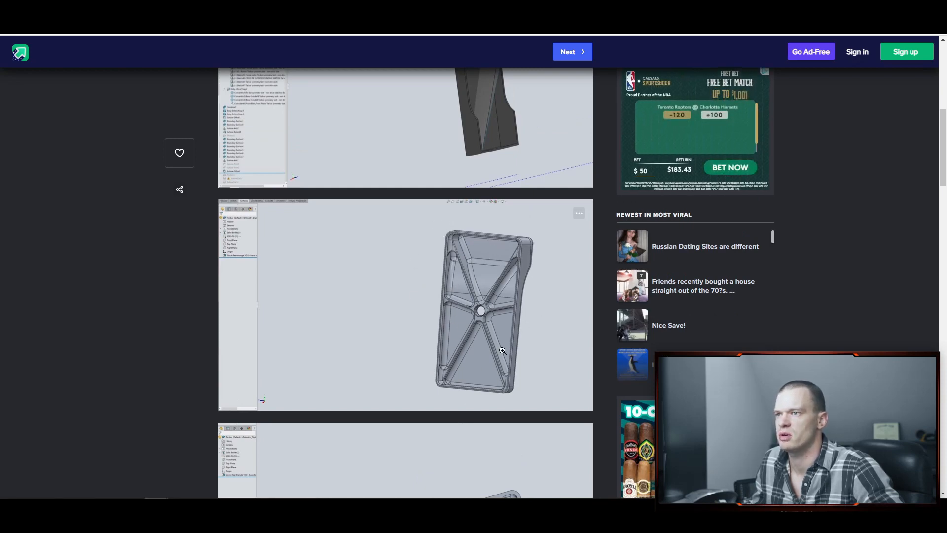
{"action": "scroll", "scroll_direction": "down", "scroll_amount": 3}
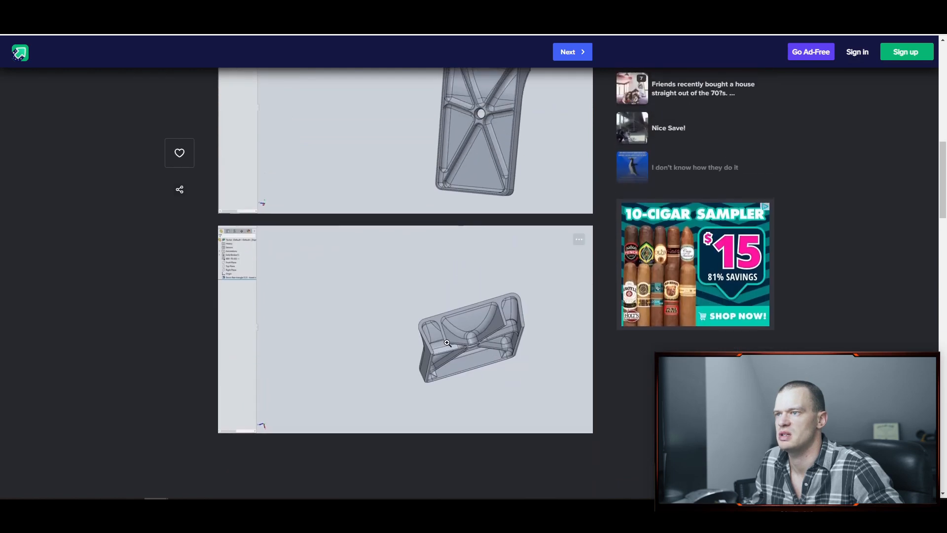
{"action": "scroll", "scroll_direction": "down", "scroll_amount": 3}
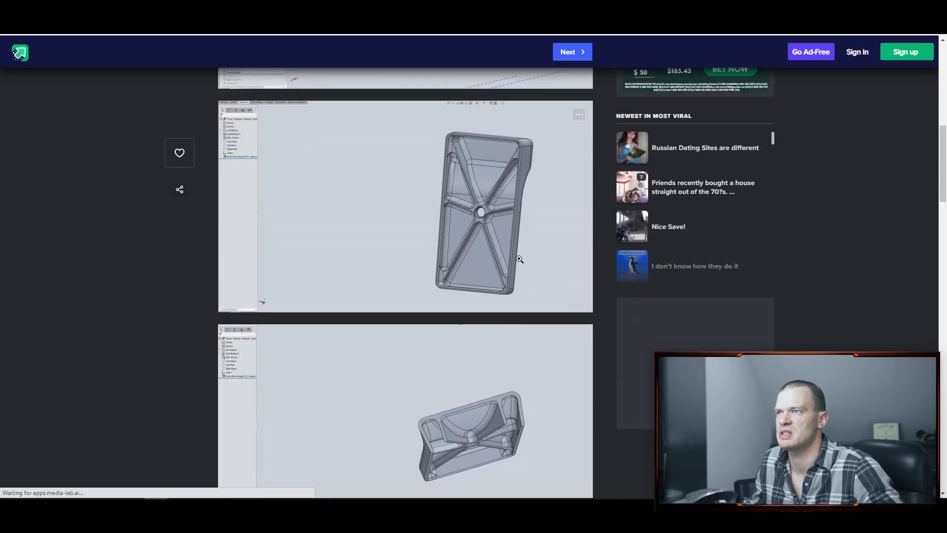
{"action": "scroll", "scroll_direction": "down", "scroll_amount": 3}
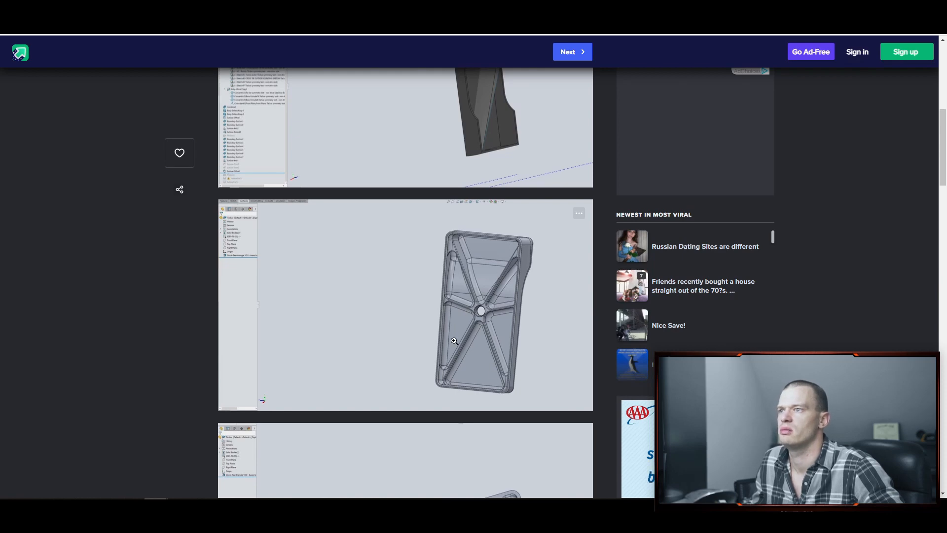
{"action": "mouse_move", "coordinate": [514, 322]}
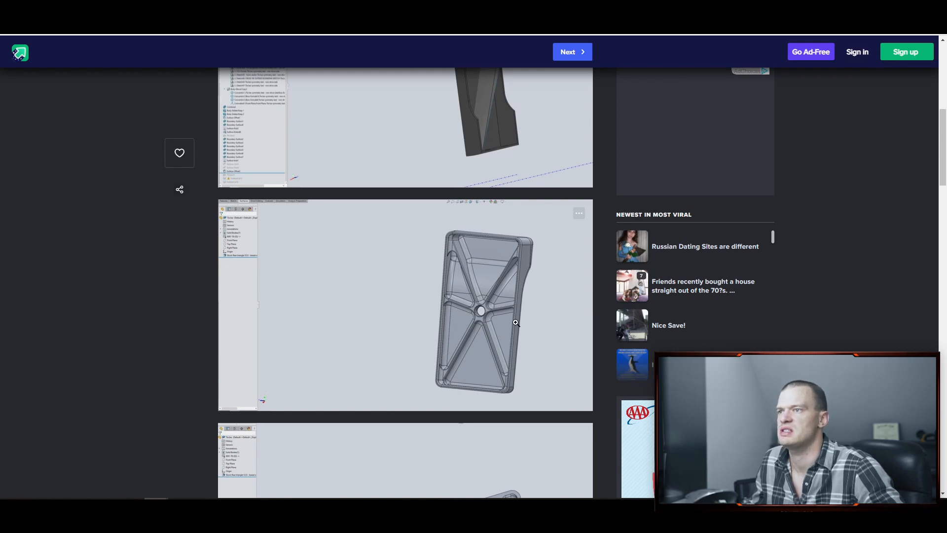
{"action": "scroll", "scroll_direction": "down", "scroll_amount": 3}
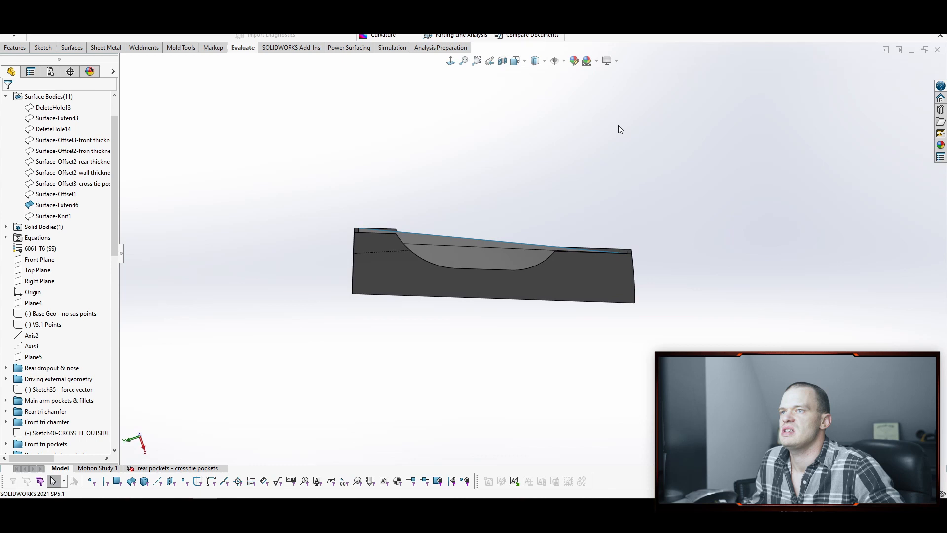
{"action": "left_click", "coordinate": [503, 61]}
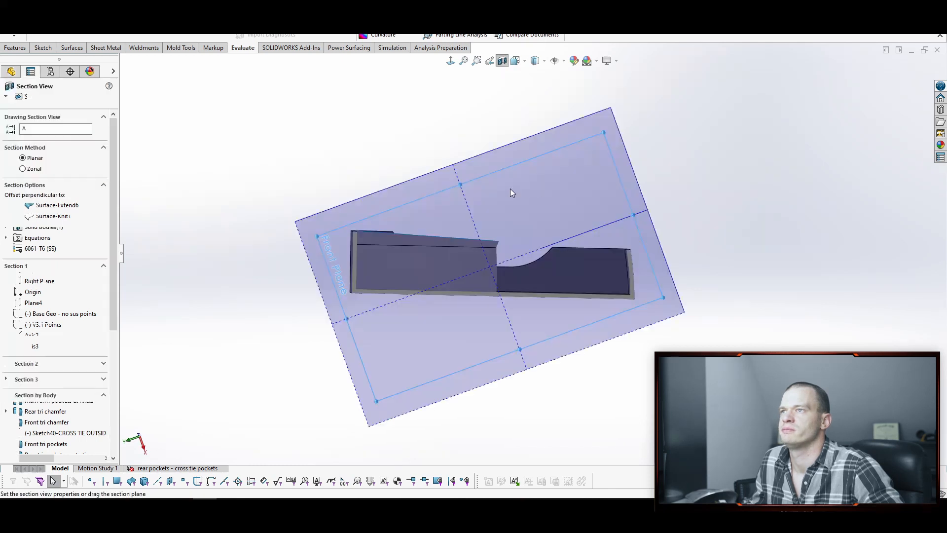
{"action": "left_click", "coordinate": [11, 71]}
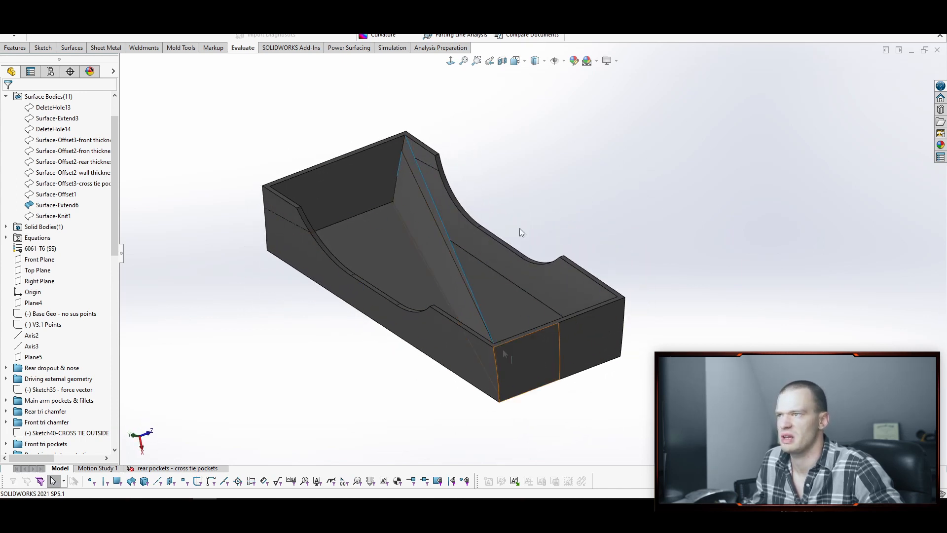
- Hide the diagonal Boundary-Surface1 rib, expand TwistedRibs, and right-click Boundary-Surface9
{"action": "scroll", "scroll_direction": "down", "scroll_amount": 3}
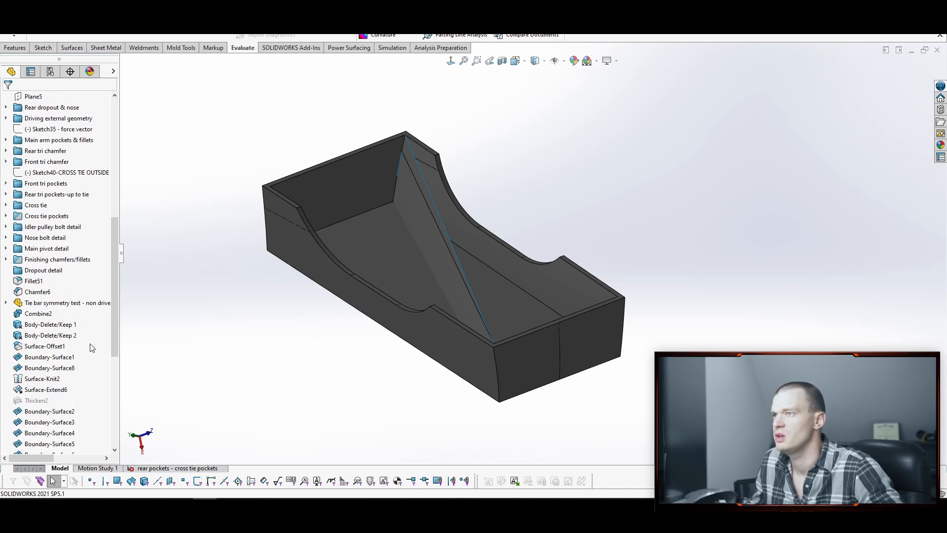
{"action": "left_click", "coordinate": [49, 357]}
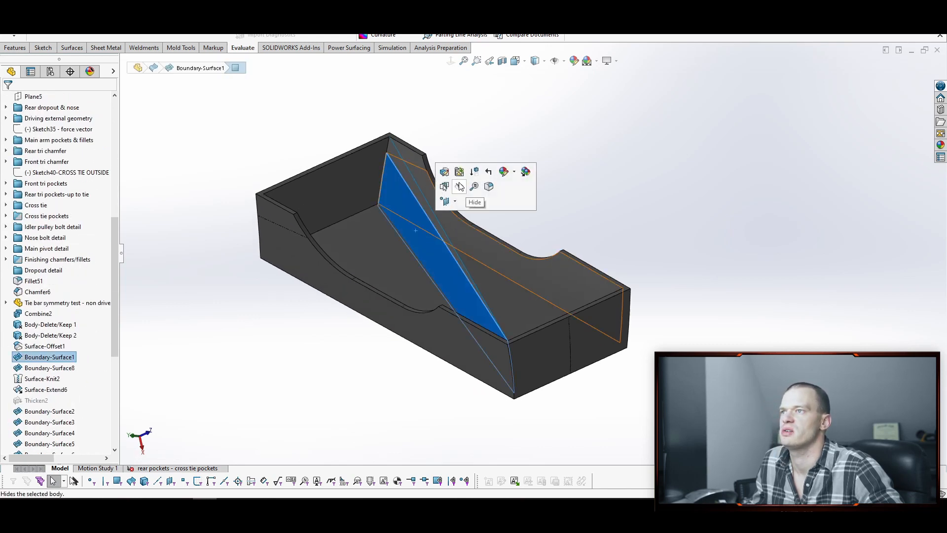
{"action": "left_click", "coordinate": [460, 186]}
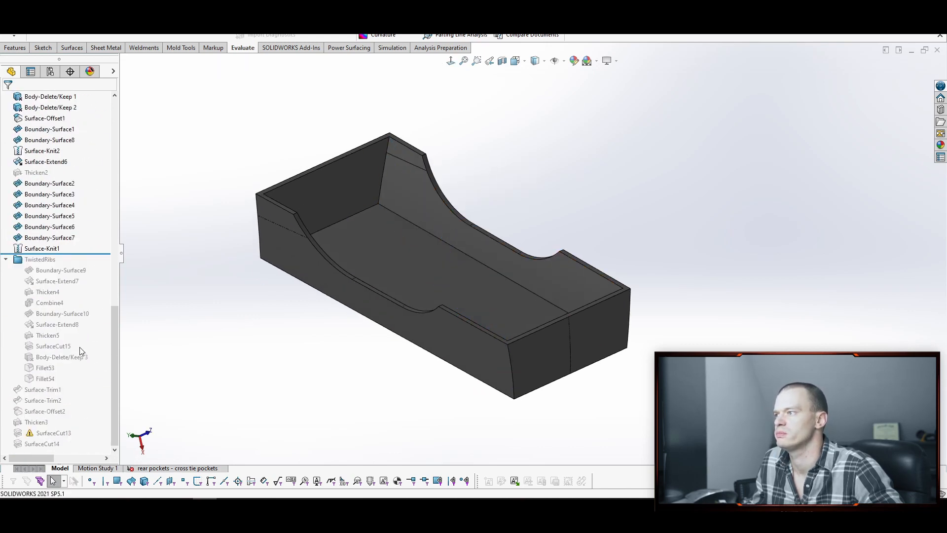
{"action": "left_click", "coordinate": [50, 97]}
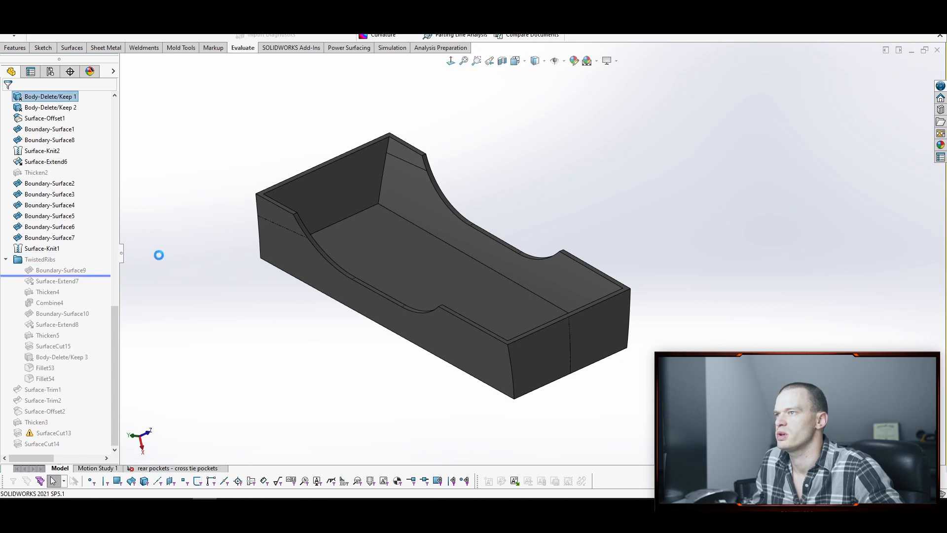
{"action": "right_click", "coordinate": [61, 270]}
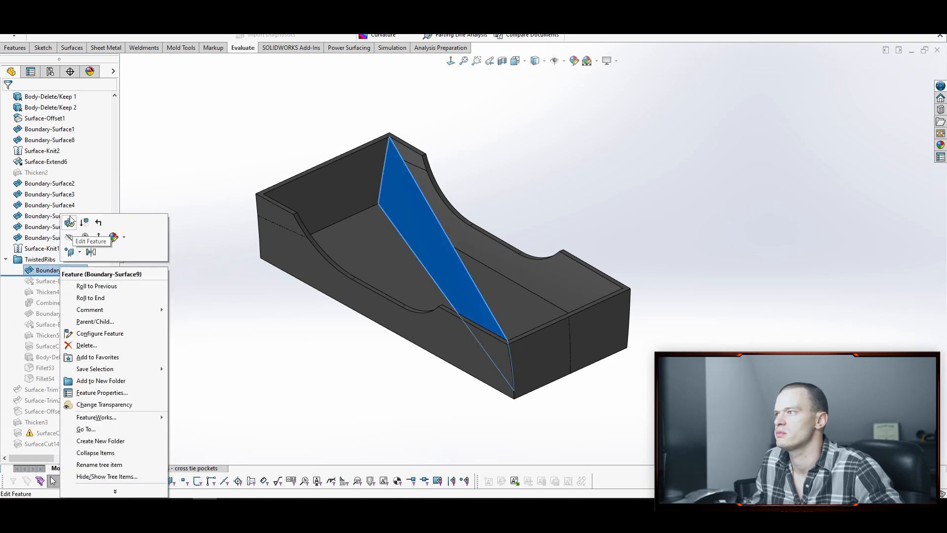
- Edit Boundary-Surface9, replacing its profiles with two new corner edges, and accept
{"action": "left_click", "coordinate": [91, 240]}
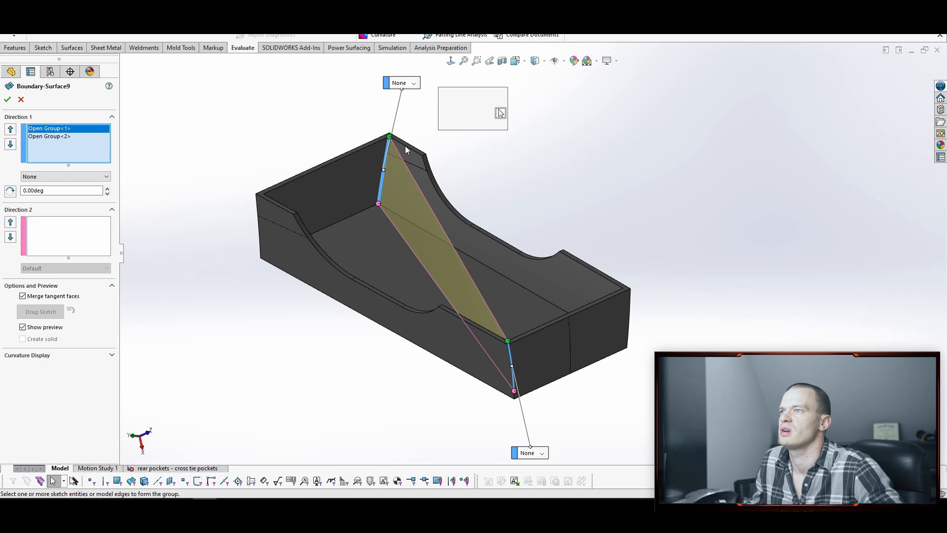
{"action": "right_click", "coordinate": [68, 143]}
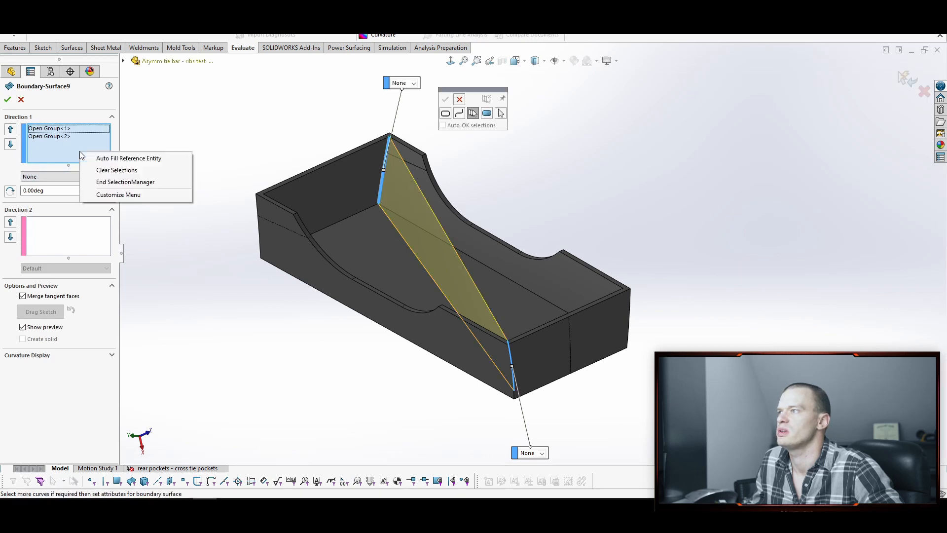
{"action": "left_click", "coordinate": [117, 170]}
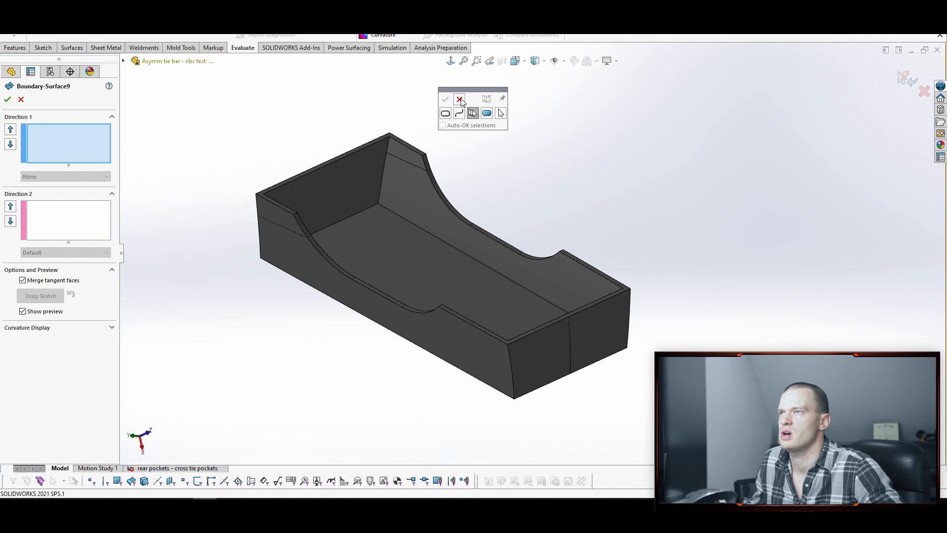
{"action": "left_click", "coordinate": [459, 99]}
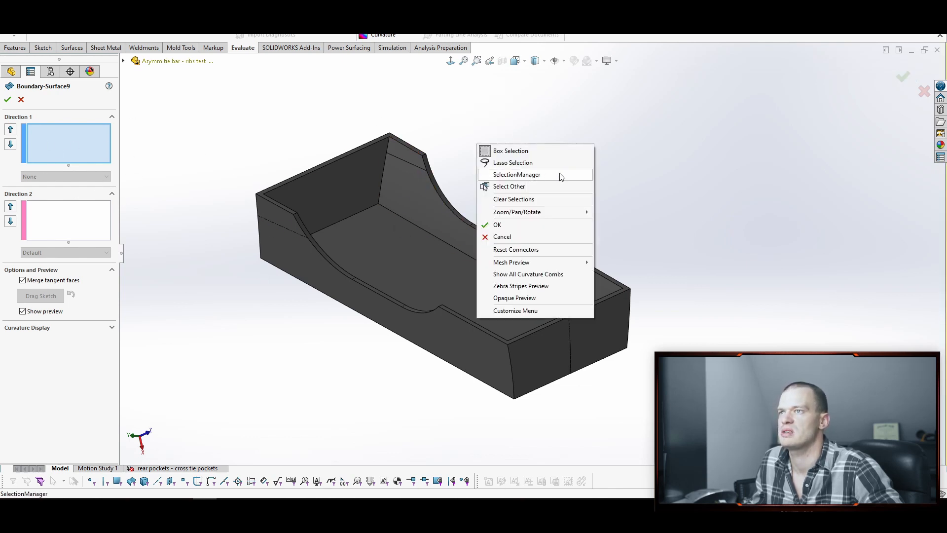
{"action": "left_click", "coordinate": [516, 175]}
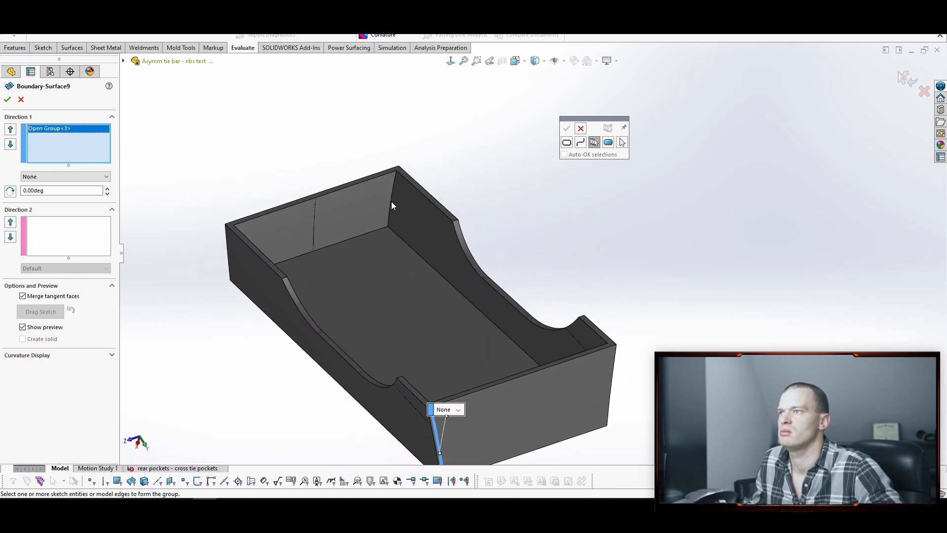
{"action": "left_click", "coordinate": [392, 199]}
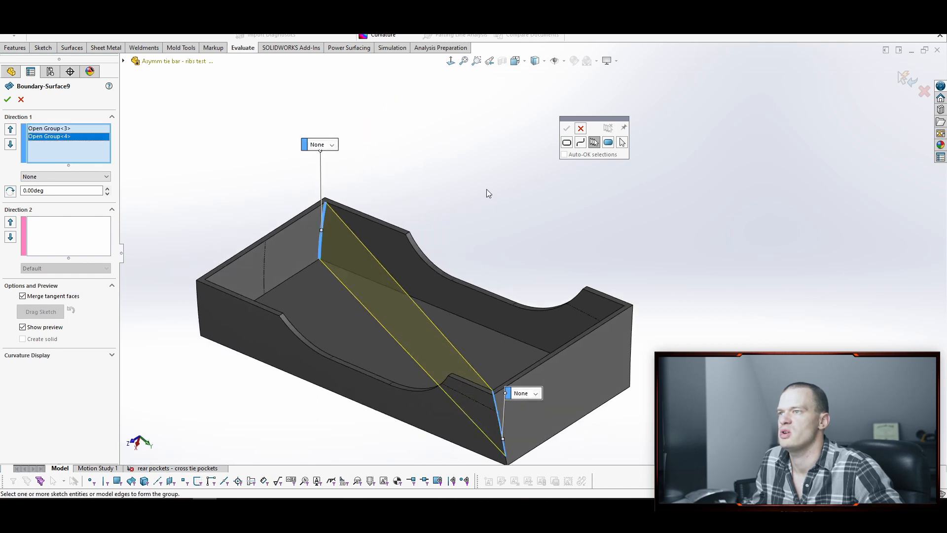
{"action": "mouse_move", "coordinate": [350, 252]}
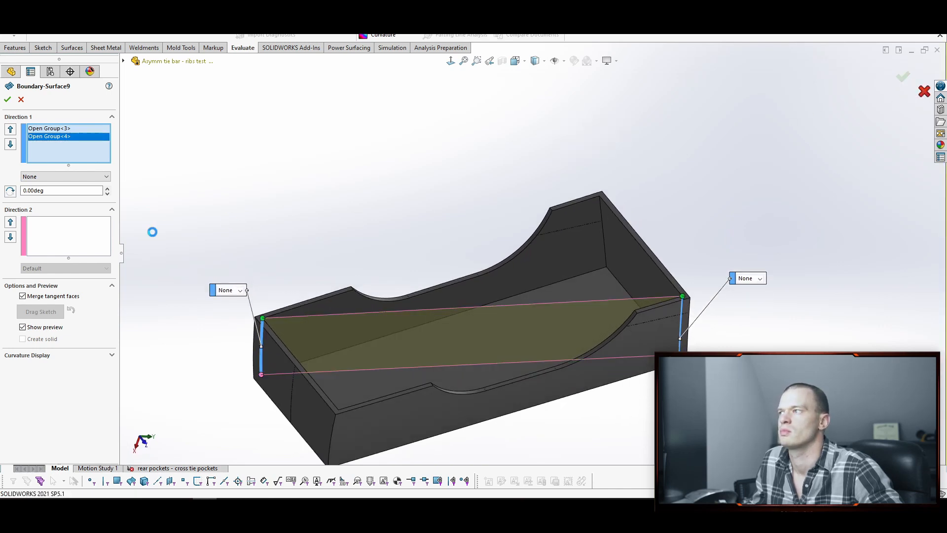
{"action": "left_click", "coordinate": [7, 99]}
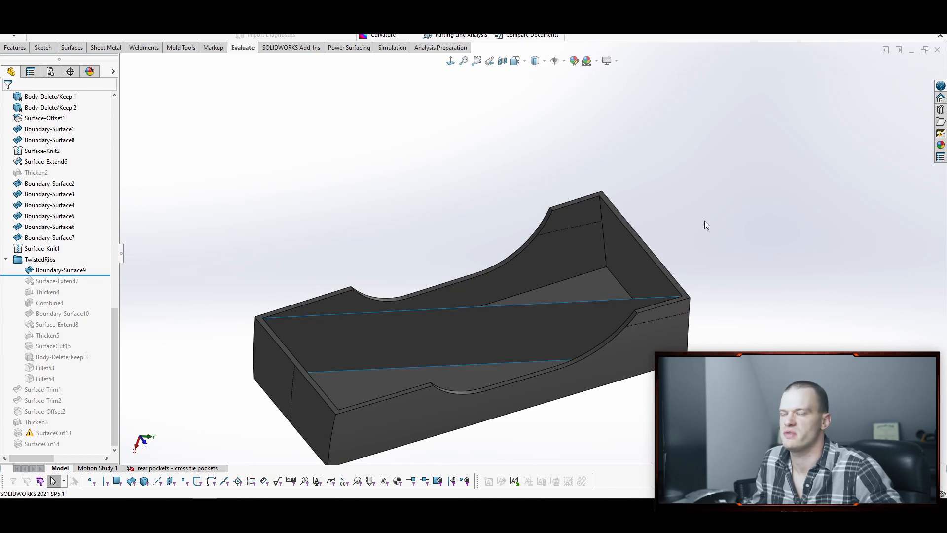
- Roll forward through Thicken4 to inspect the rib, then roll back and open Surface-Extend7
{"action": "left_click", "coordinate": [61, 270]}
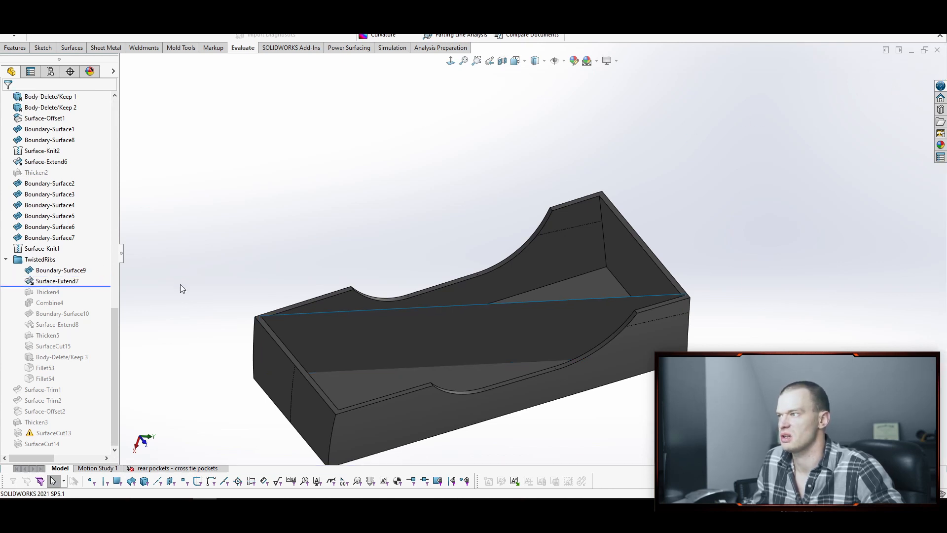
{"action": "left_click", "coordinate": [57, 281]}
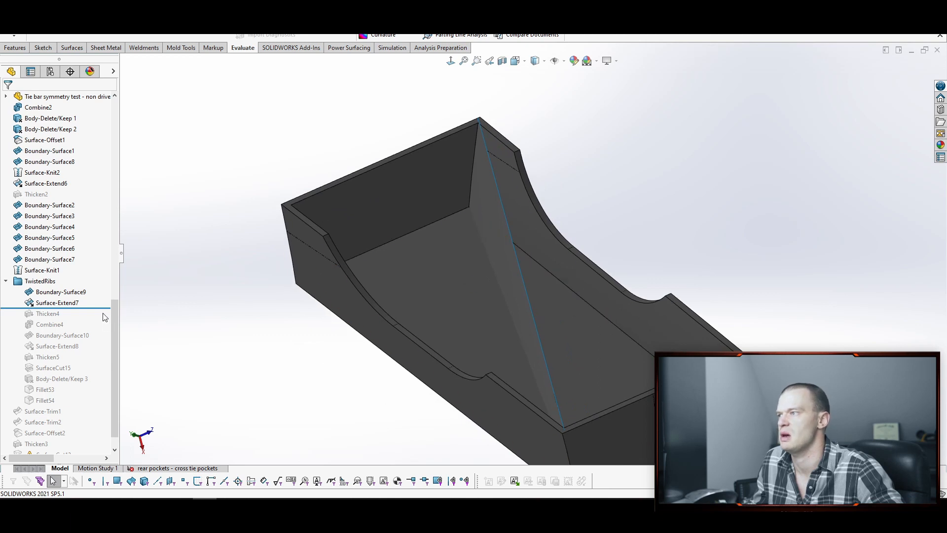
{"action": "left_click", "coordinate": [47, 314]}
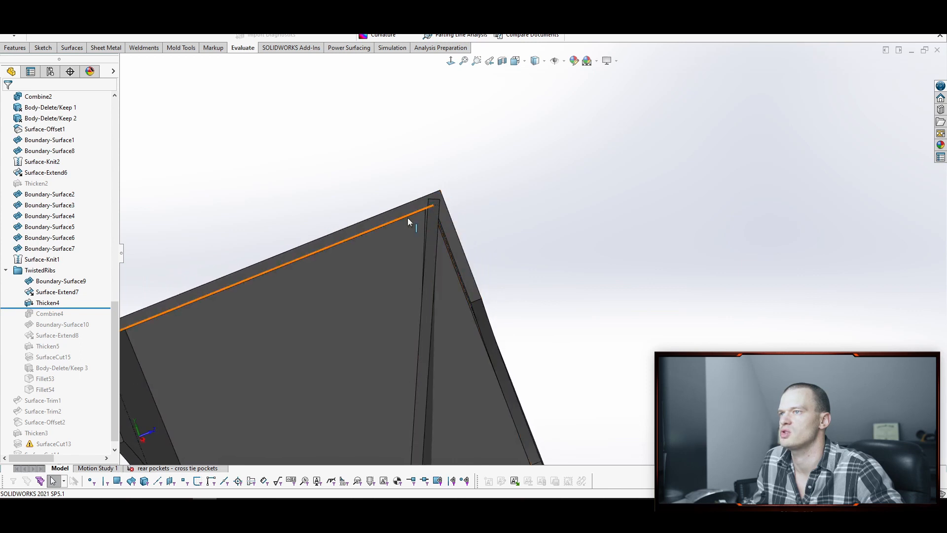
{"action": "left_click", "coordinate": [446, 181]}
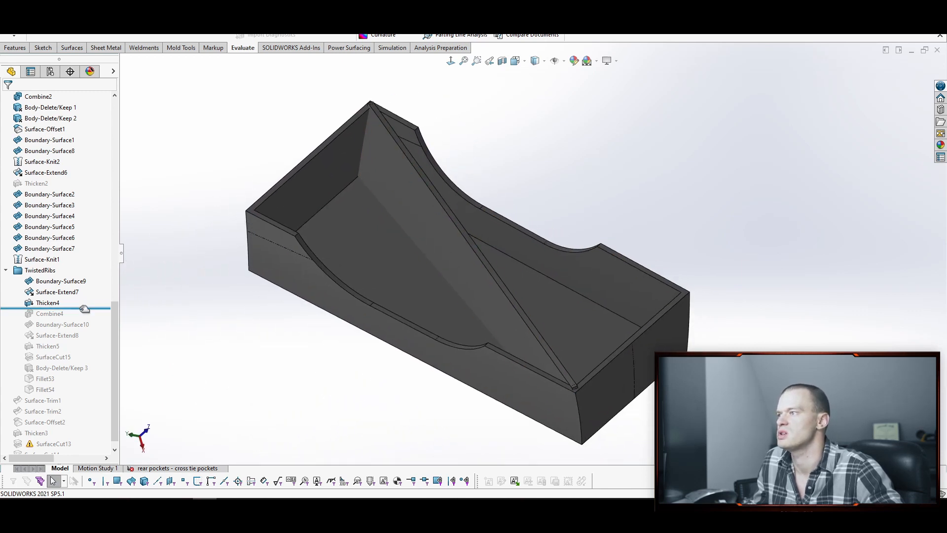
{"action": "left_click", "coordinate": [57, 302]}
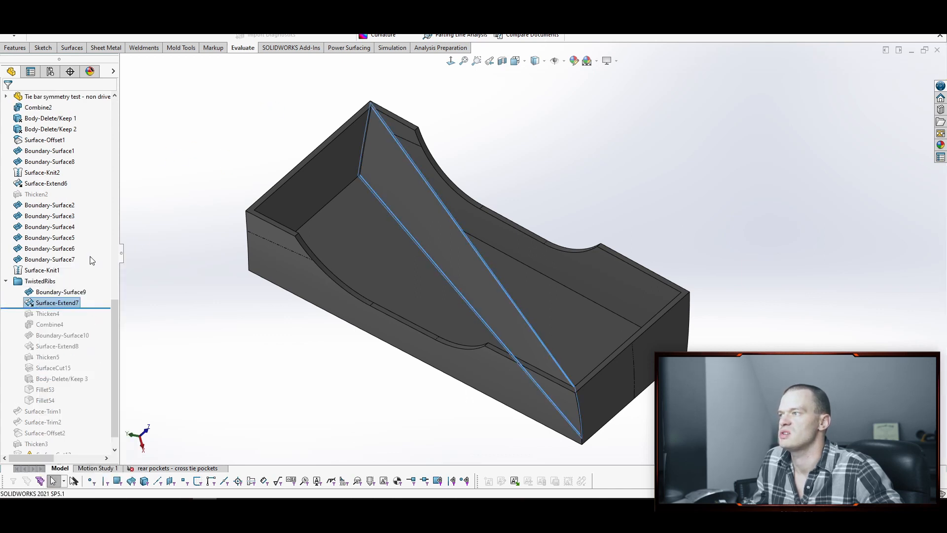
{"action": "double_click", "coordinate": [57, 302]}
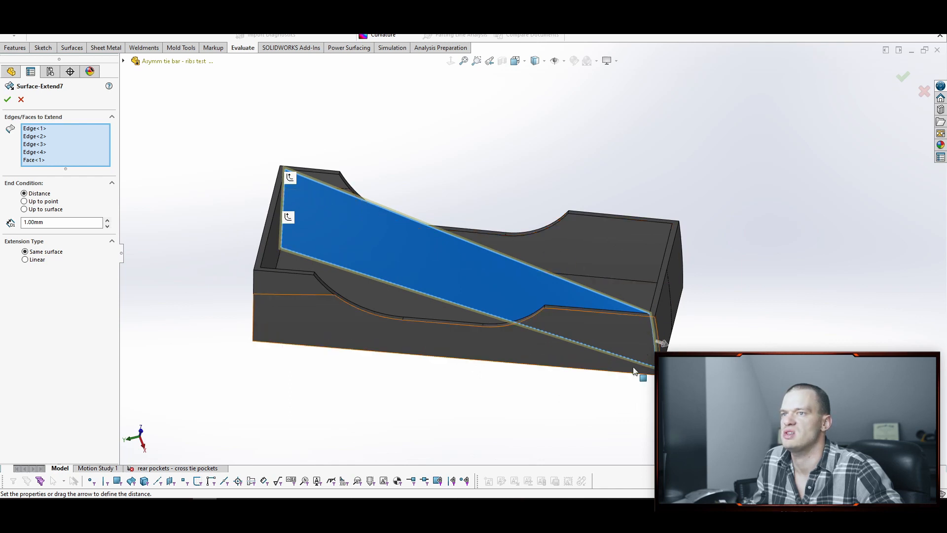
- Accept Surface-Extend7's 1 mm edge extension and roll forward below Thicken4
{"action": "right_click", "coordinate": [35, 137]}
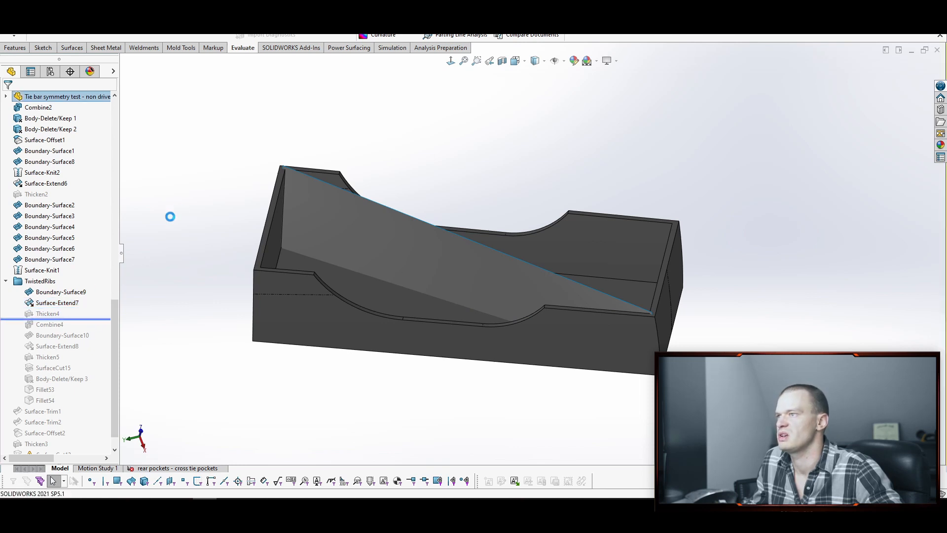
{"action": "left_click", "coordinate": [48, 302]}
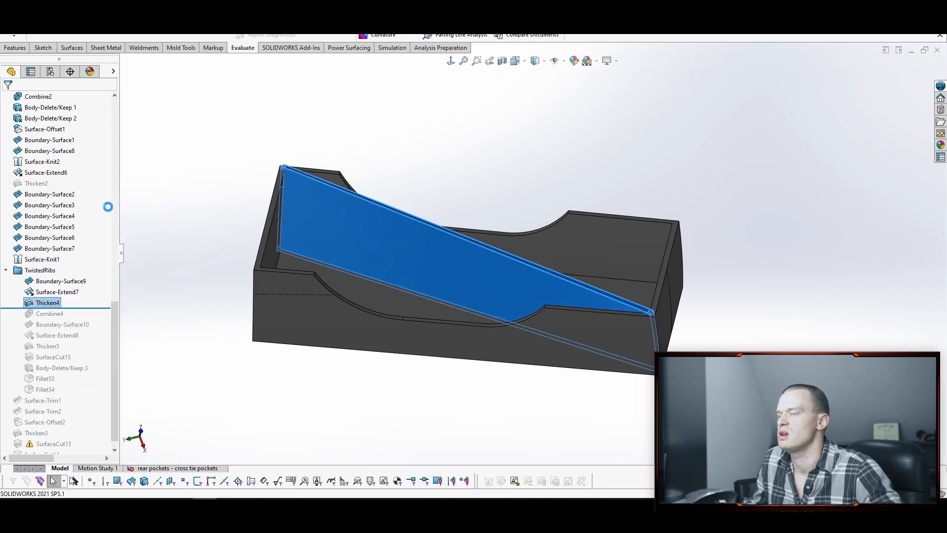
- Edit Thicken4, measure the roughly 2 mm end-face gap, apply, and roll forward to Combine4
{"action": "double_click", "coordinate": [46, 302]}
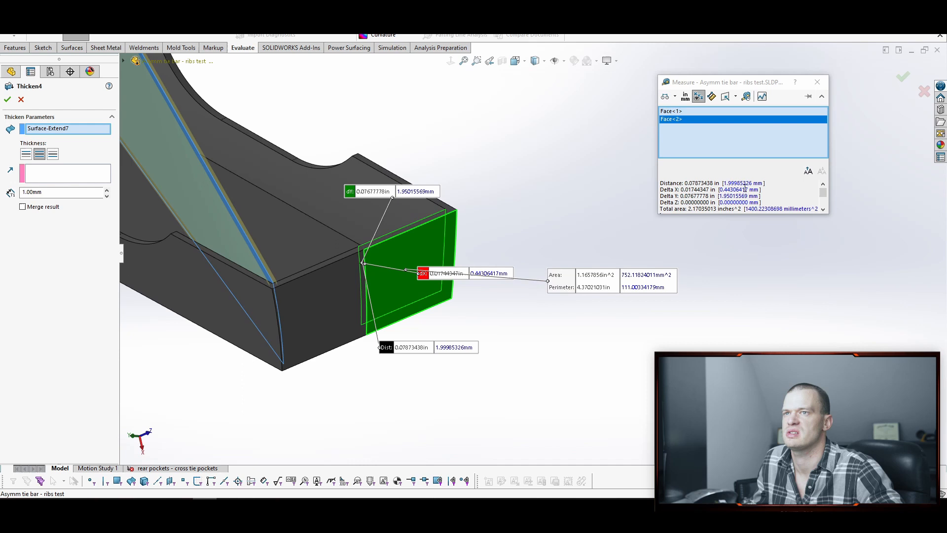
{"action": "left_click", "coordinate": [817, 81]}
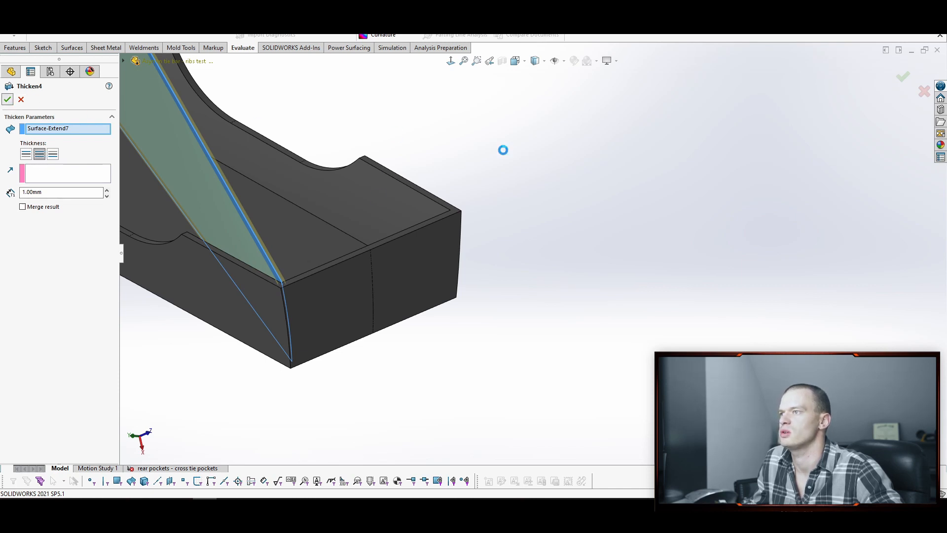
{"action": "left_click", "coordinate": [7, 99]}
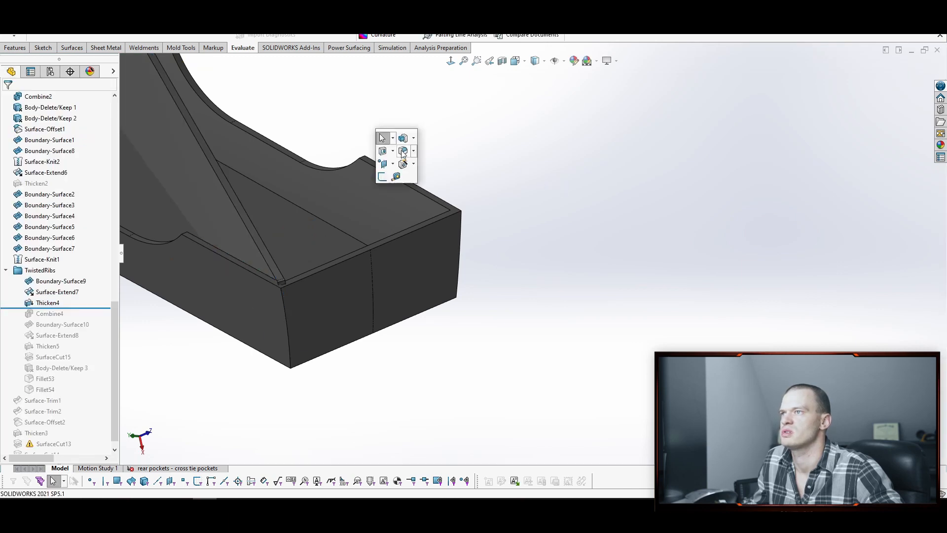
{"action": "left_click", "coordinate": [403, 150]}
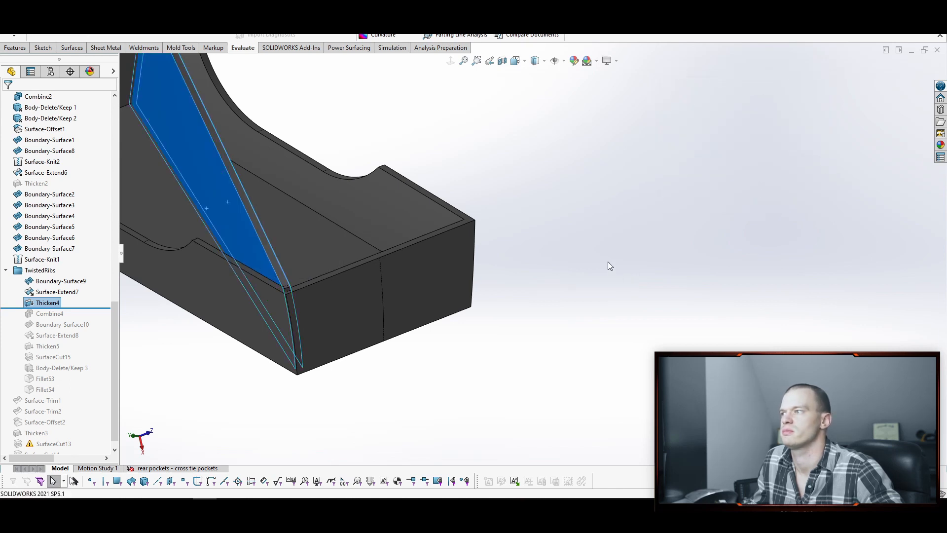
{"action": "left_click", "coordinate": [38, 96]}
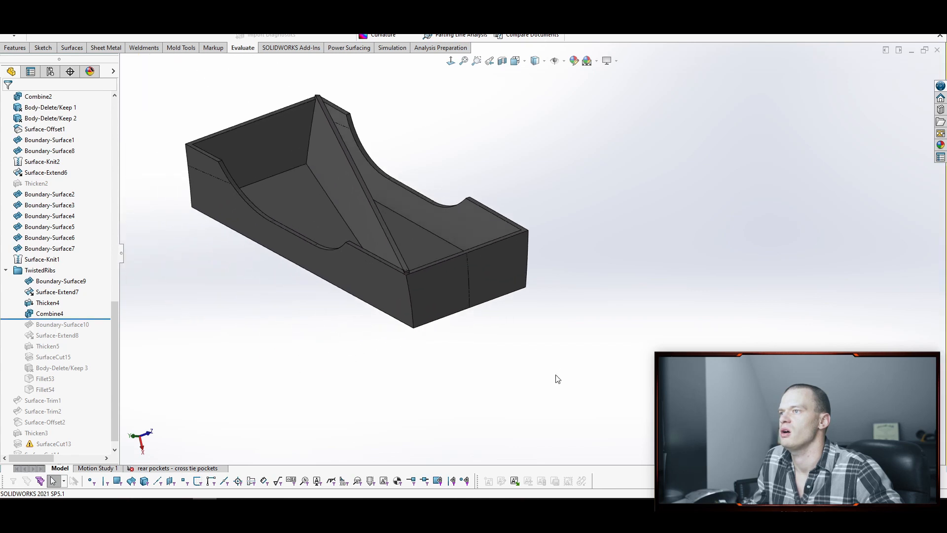
- Review Combine4's merged rib body and Thicken4's settings, closing both without changes
{"action": "left_click", "coordinate": [48, 303]}
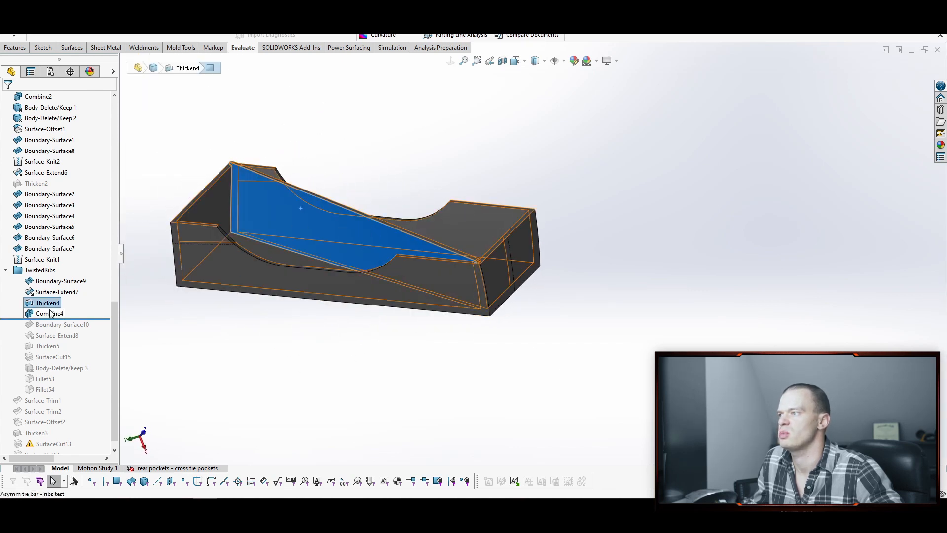
{"action": "double_click", "coordinate": [48, 314]}
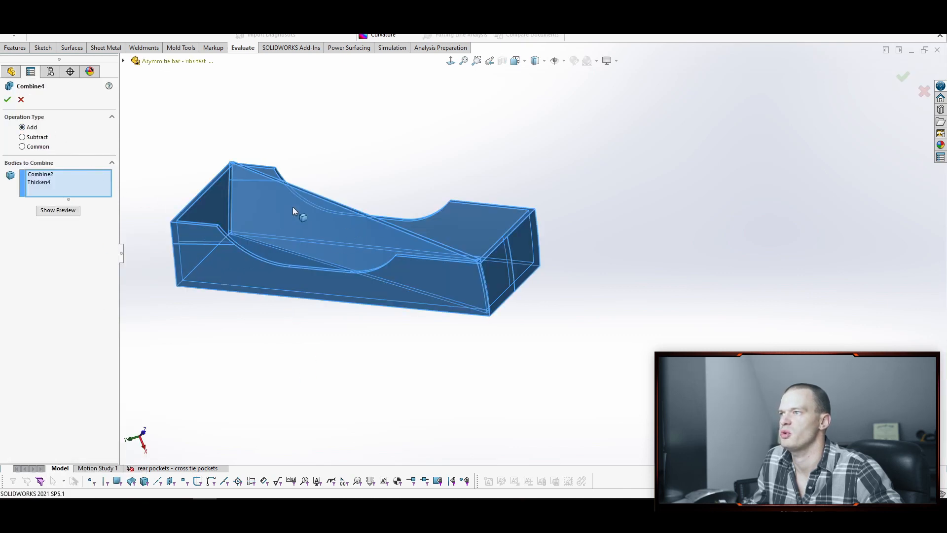
{"action": "left_click", "coordinate": [38, 182]}
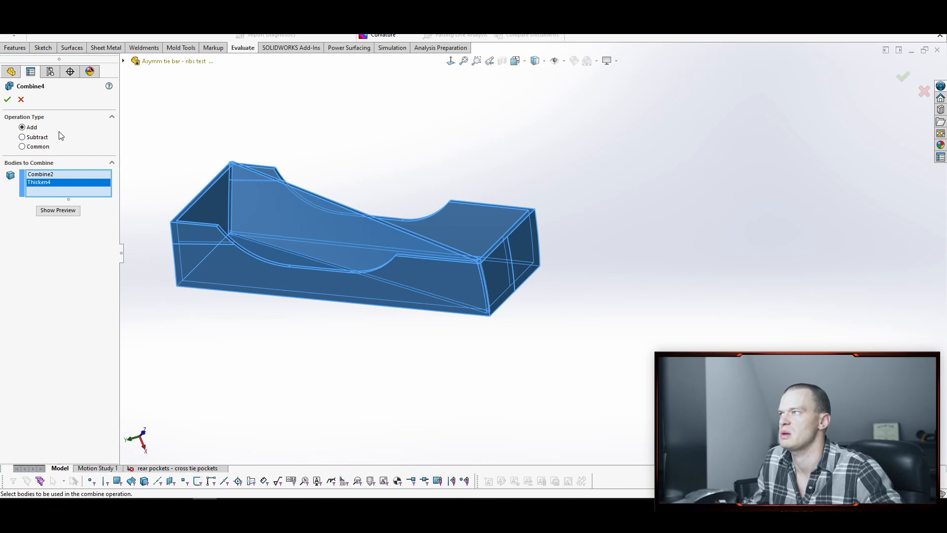
{"action": "left_click", "coordinate": [7, 99]}
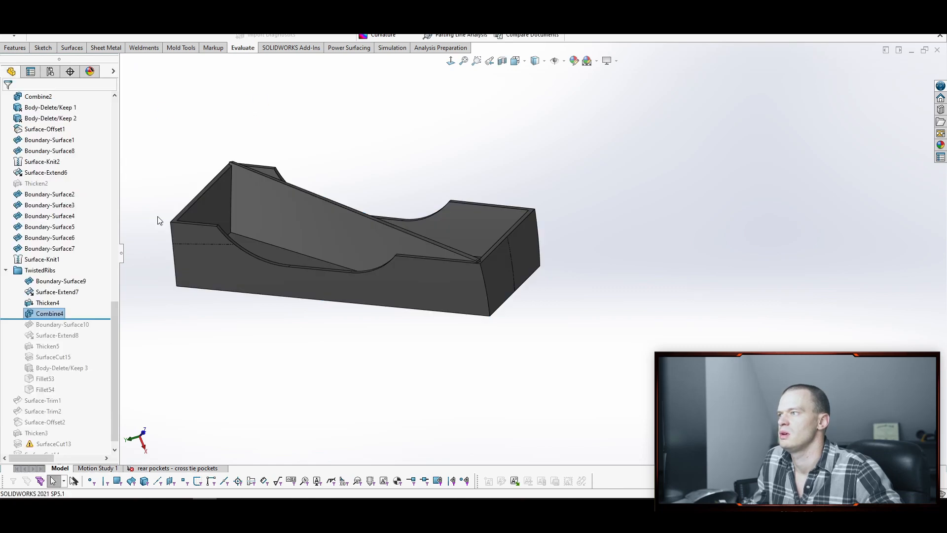
{"action": "right_click", "coordinate": [48, 302]}
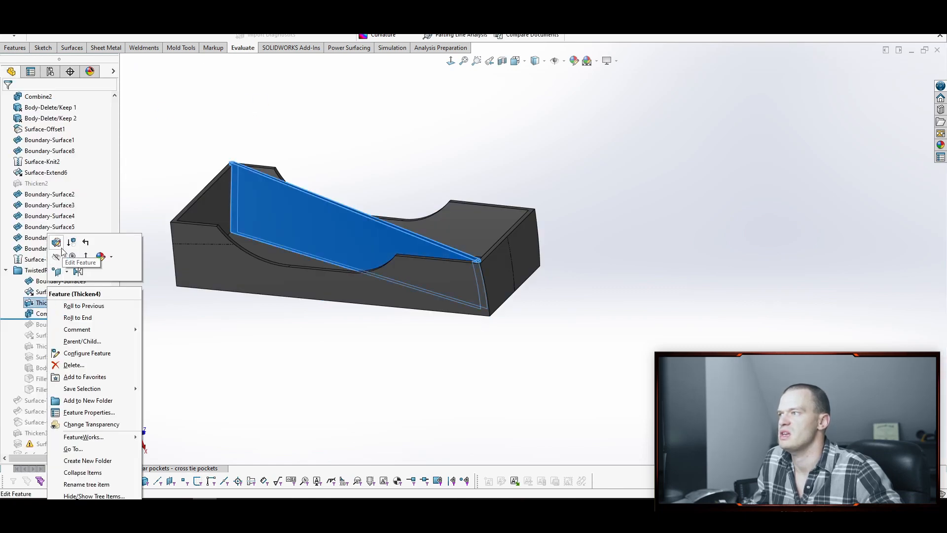
{"action": "left_click", "coordinate": [79, 243]}
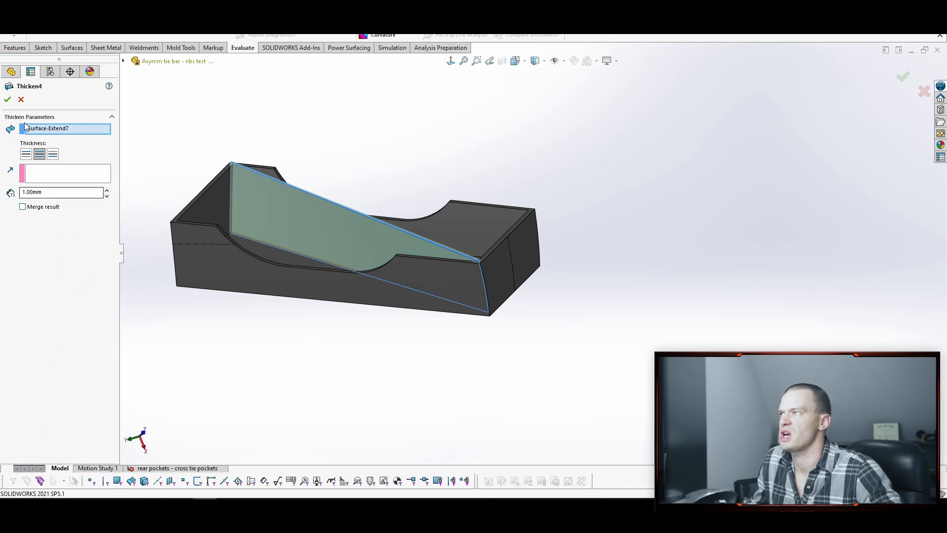
{"action": "left_click", "coordinate": [8, 99]}
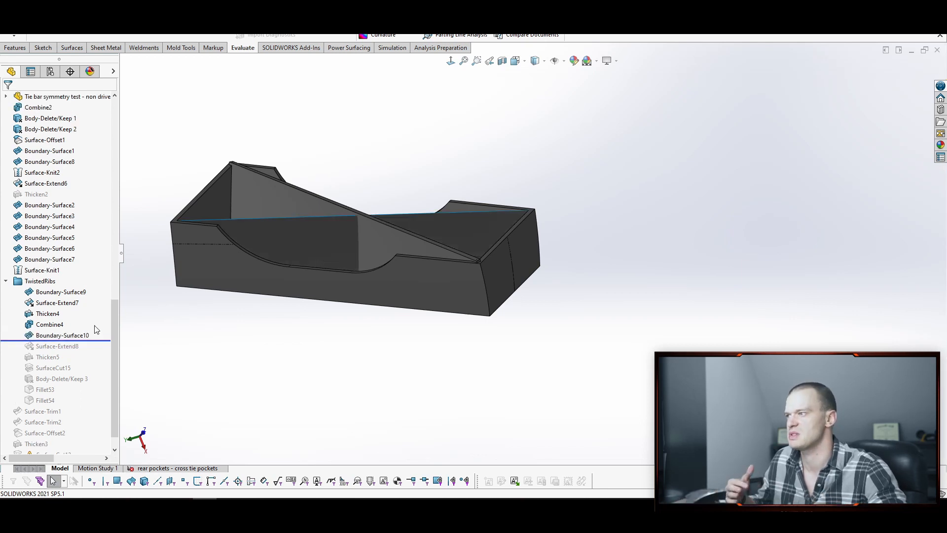
- Show and review Boundary-Surface10, then confirm the 1 mm Thicken5 on the second rib
{"action": "left_click", "coordinate": [62, 335]}
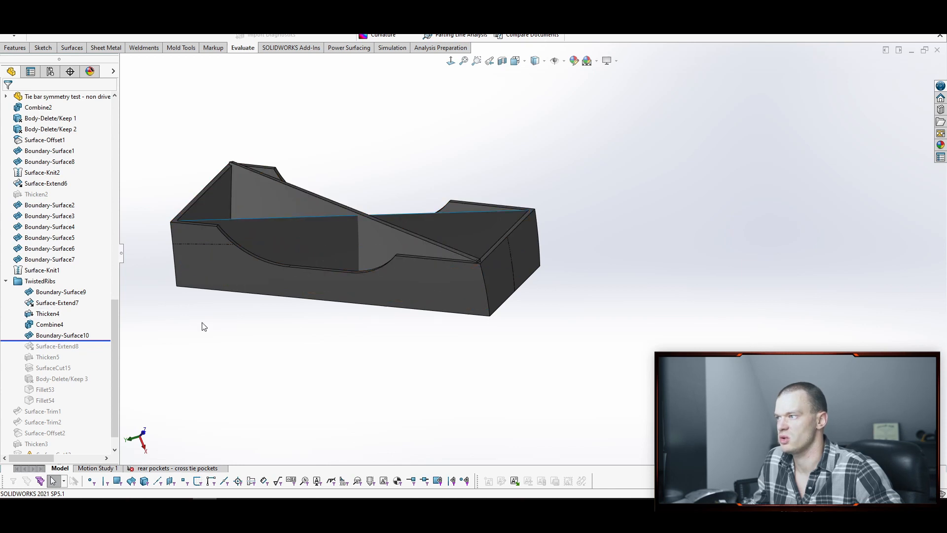
{"action": "left_click", "coordinate": [62, 336]}
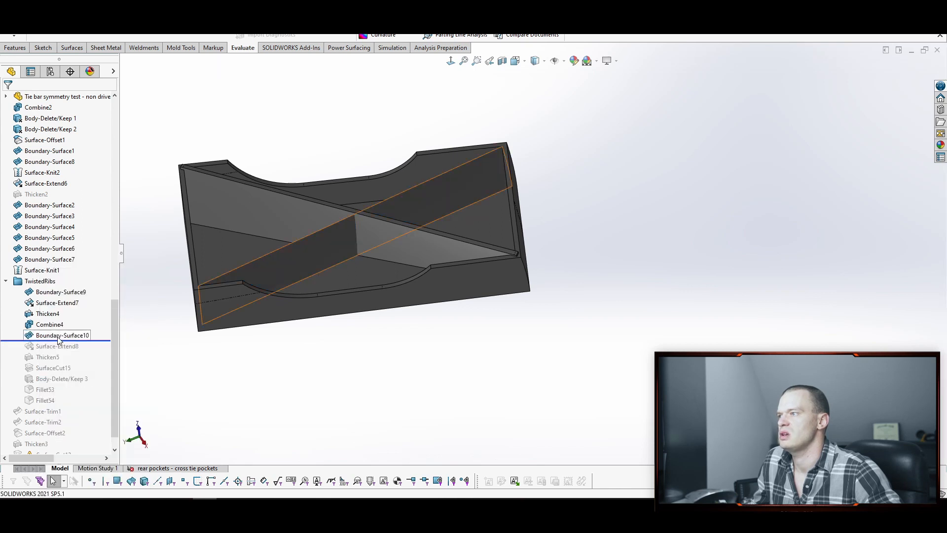
{"action": "left_click", "coordinate": [62, 336]}
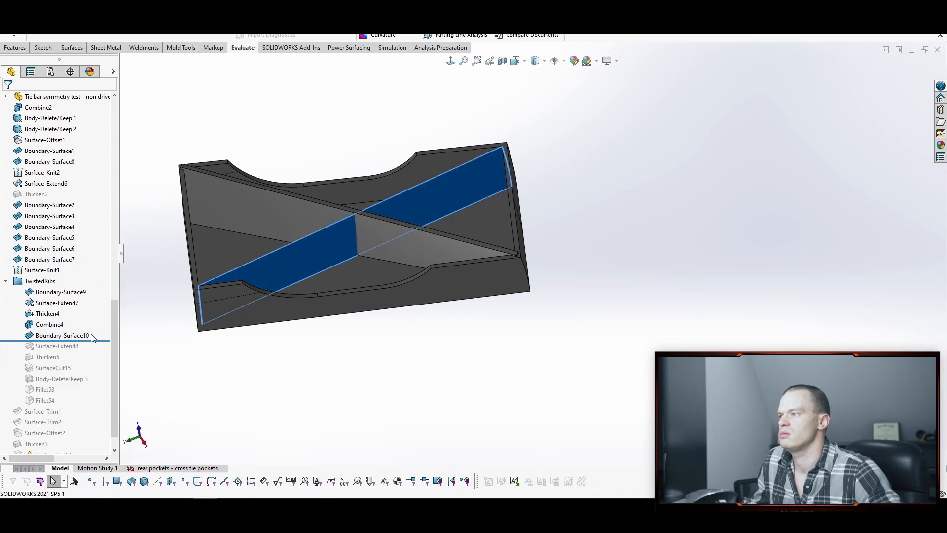
{"action": "double_click", "coordinate": [62, 336]}
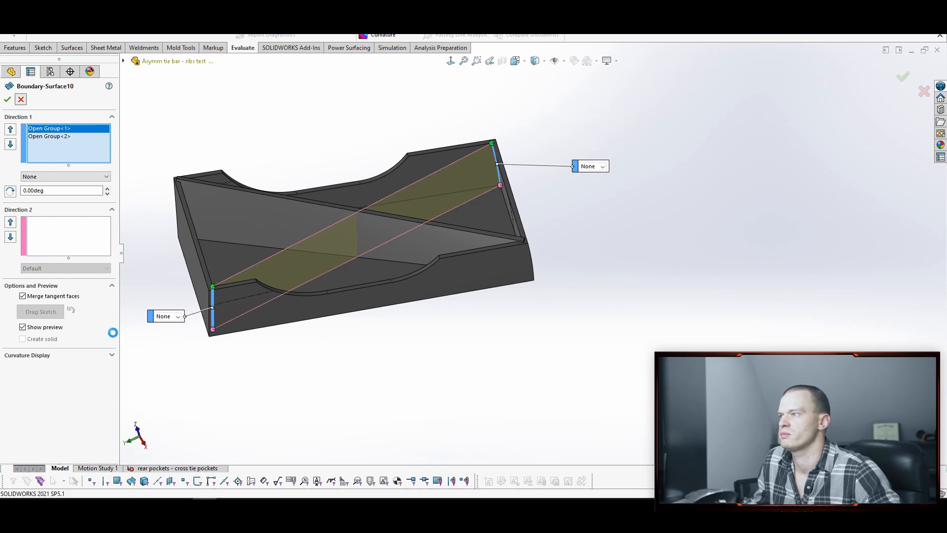
{"action": "left_click", "coordinate": [6, 99]}
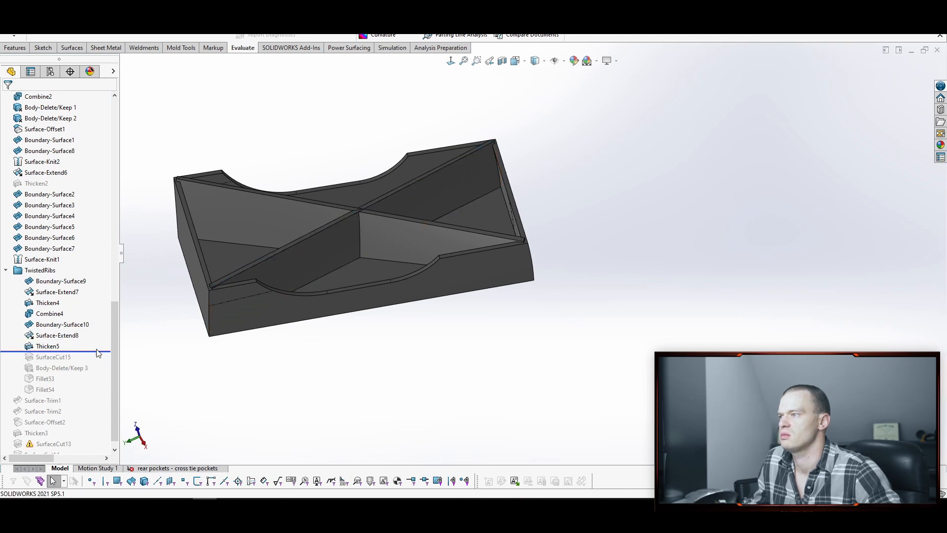
{"action": "right_click", "coordinate": [48, 346]}
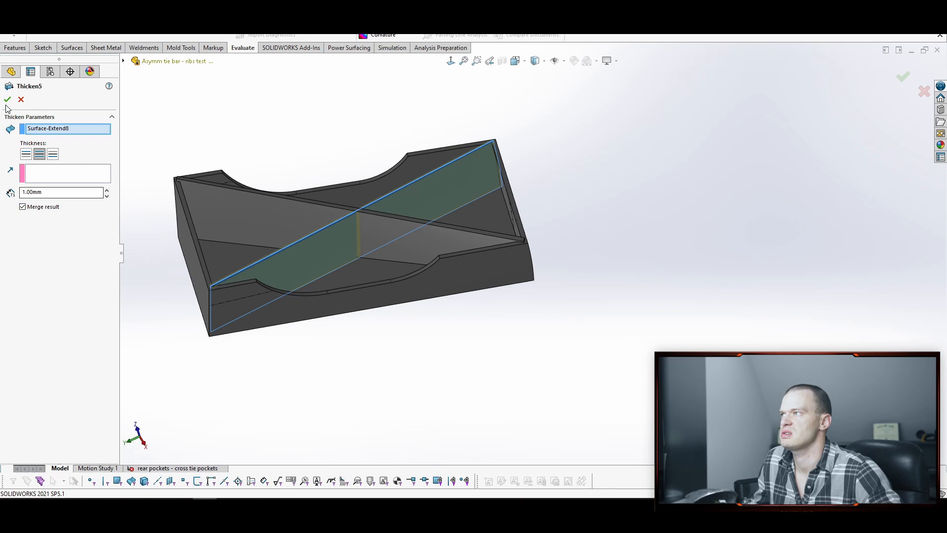
{"action": "left_click", "coordinate": [6, 99]}
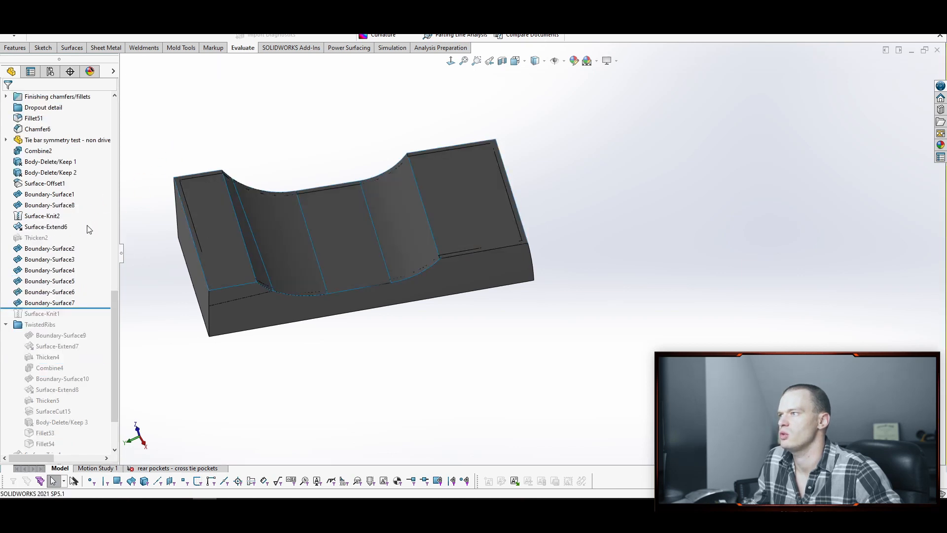
- Roll forward past SurfaceCut15 and display its Surface-Knit1 cutting surface from the body list
{"action": "left_click", "coordinate": [50, 248]}
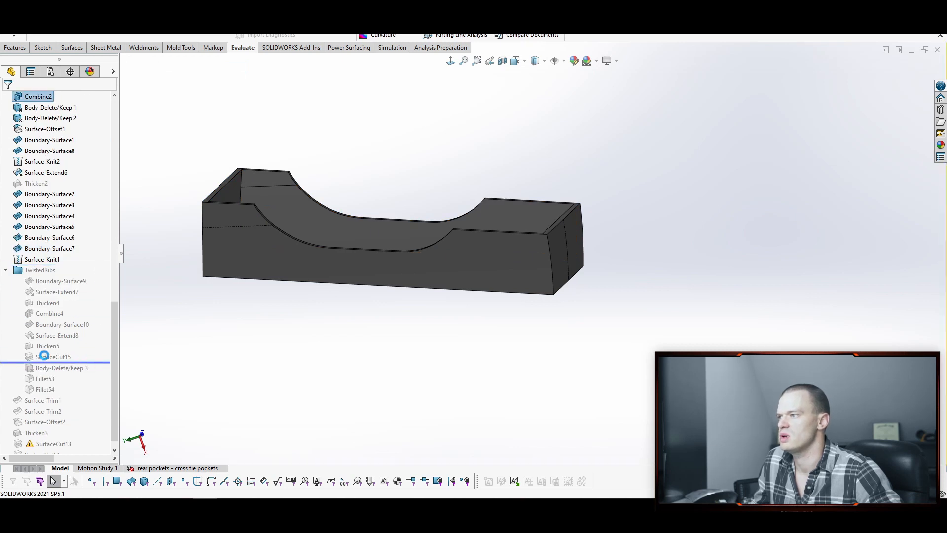
{"action": "left_click", "coordinate": [54, 356]}
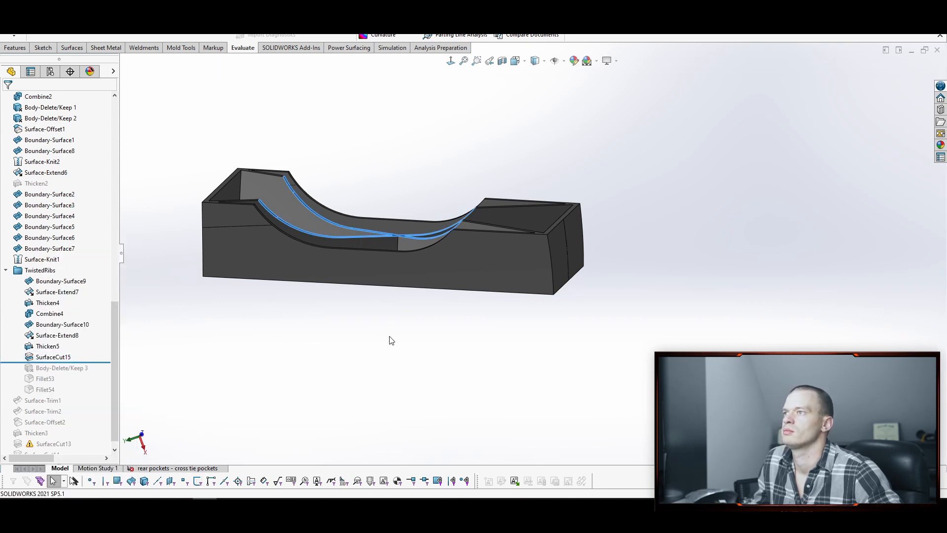
{"action": "double_click", "coordinate": [52, 356]}
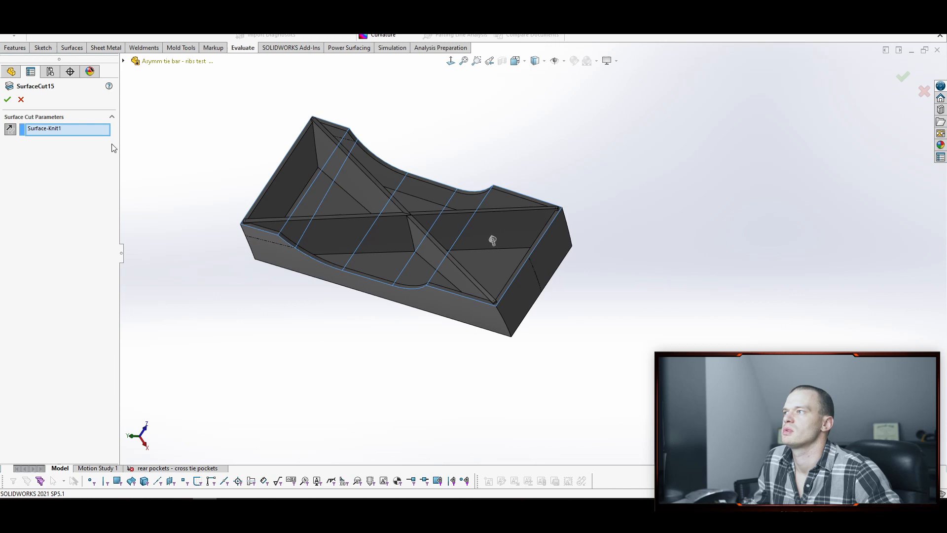
{"action": "mouse_move", "coordinate": [121, 63]}
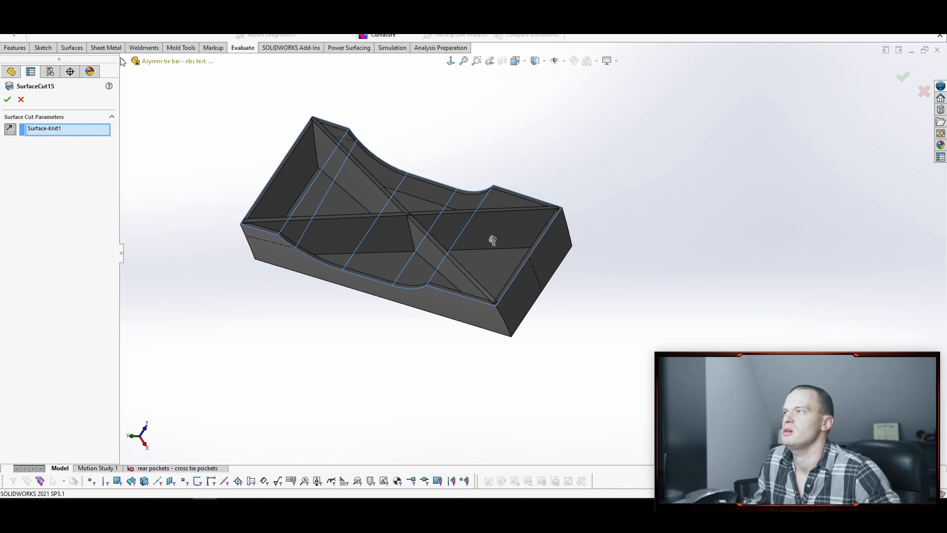
{"action": "left_click", "coordinate": [143, 61]}
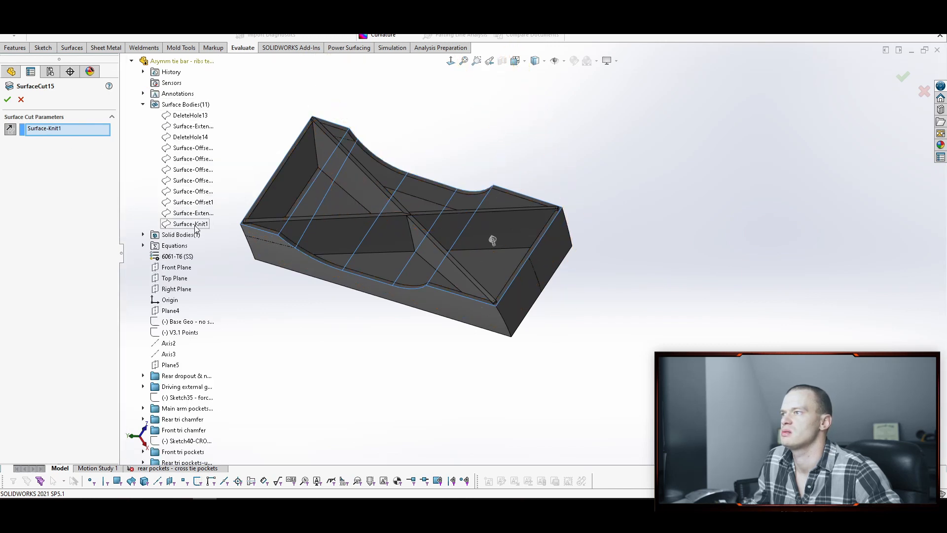
{"action": "right_click", "coordinate": [190, 224]}
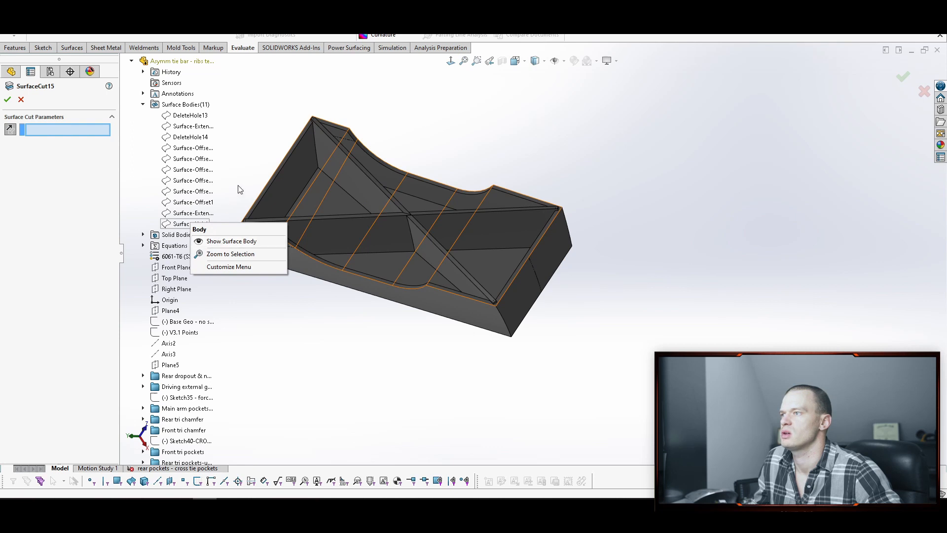
{"action": "left_click", "coordinate": [231, 254]}
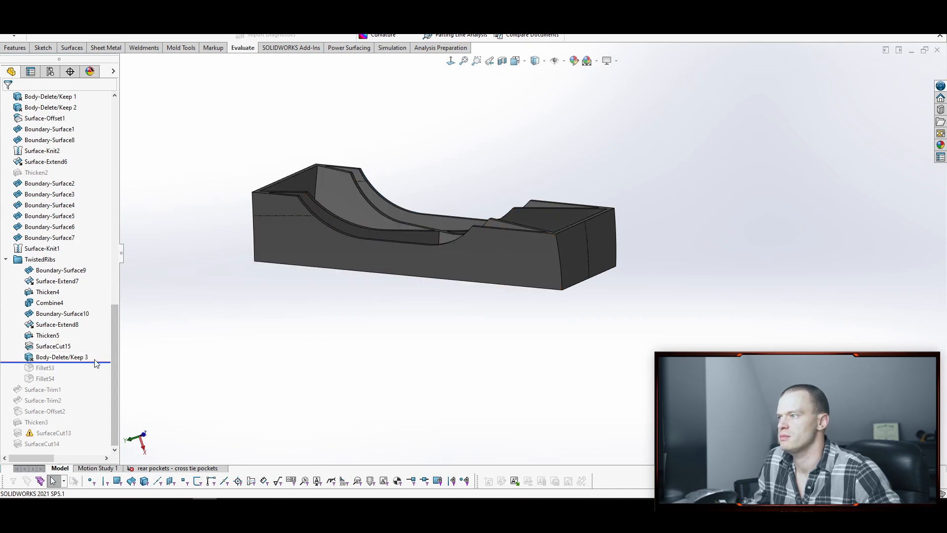
{"action": "left_click", "coordinate": [51, 96]}
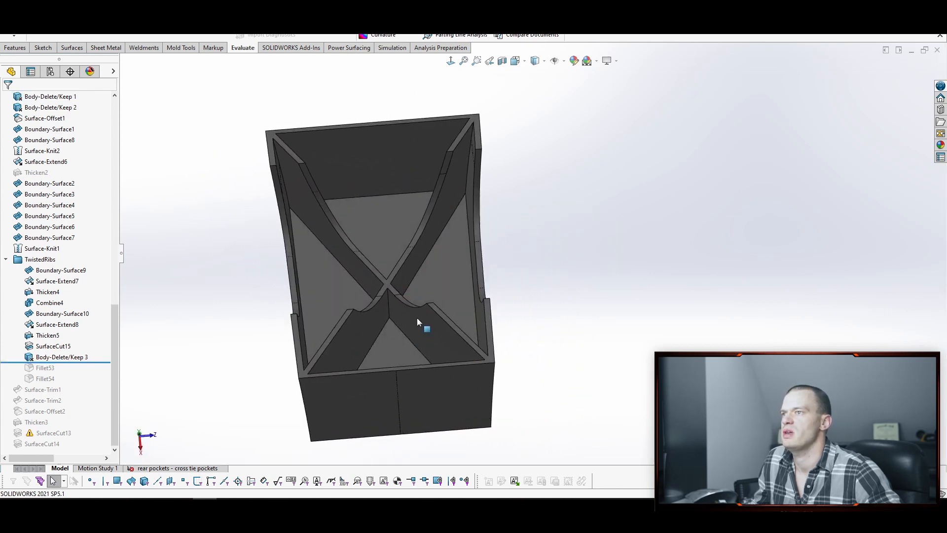
{"action": "left_click_drag", "start_coordinate": [417, 320], "coordinate": [335, 175]}
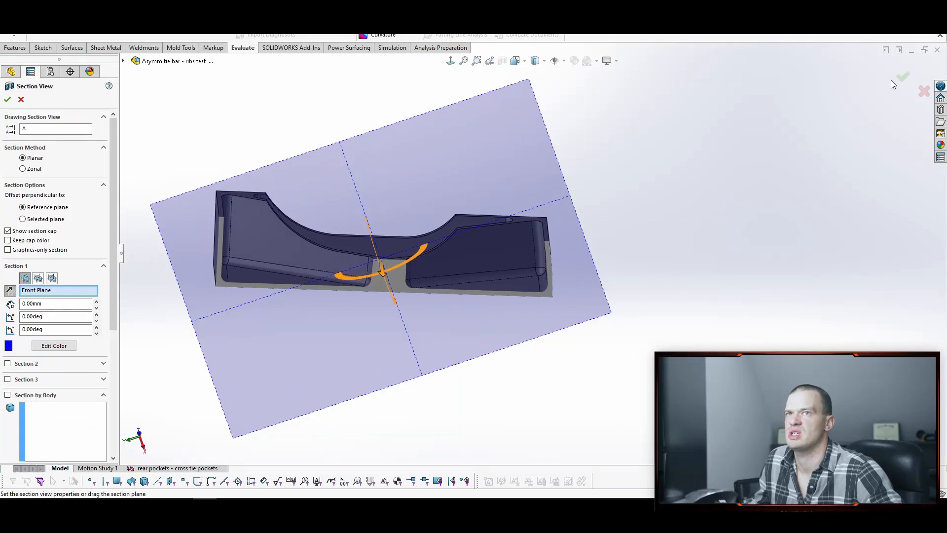
- Apply the Front Plane section view, inspect the filleted pockets, then turn the section off
{"action": "left_click", "coordinate": [6, 99]}
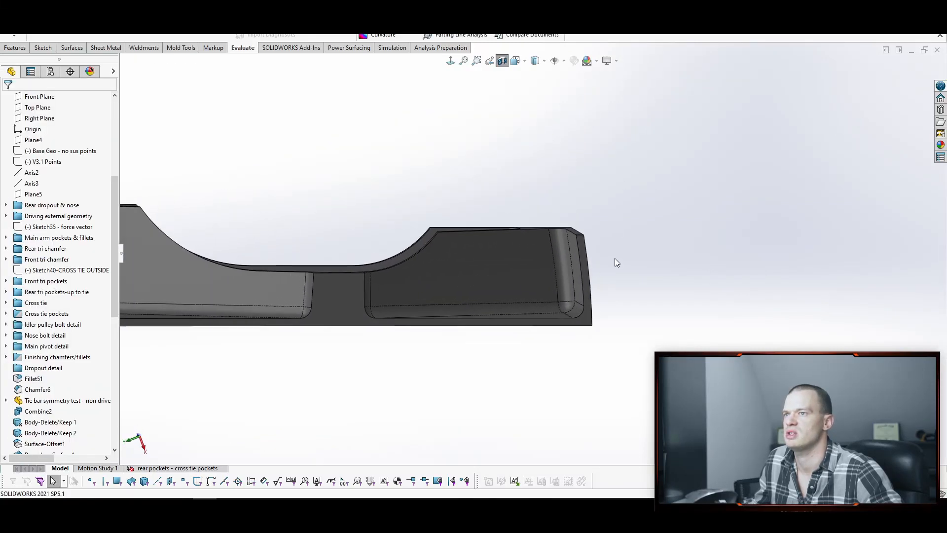
{"action": "left_click", "coordinate": [574, 263]}
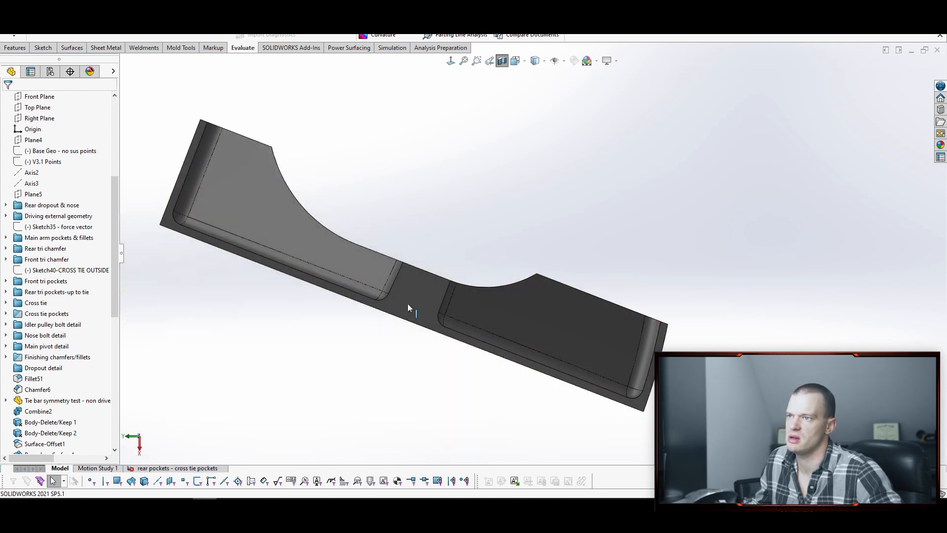
{"action": "mouse_move", "coordinate": [502, 60]}
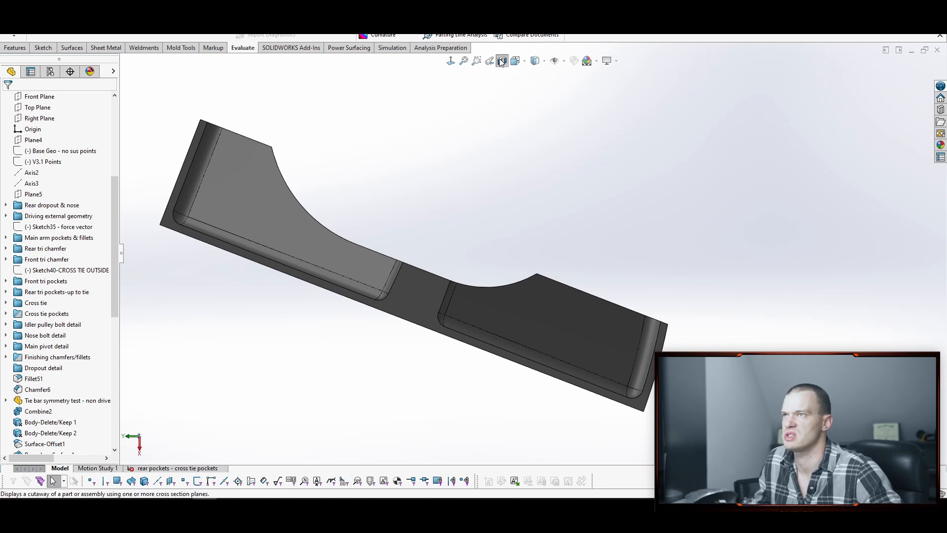
{"action": "left_click", "coordinate": [501, 61]}
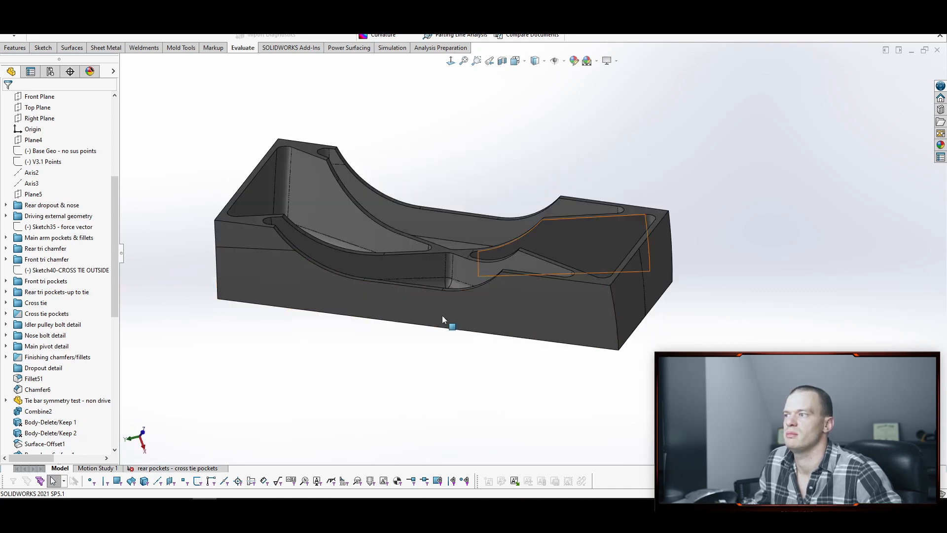
{"action": "scroll", "scroll_direction": "down", "scroll_amount": 3}
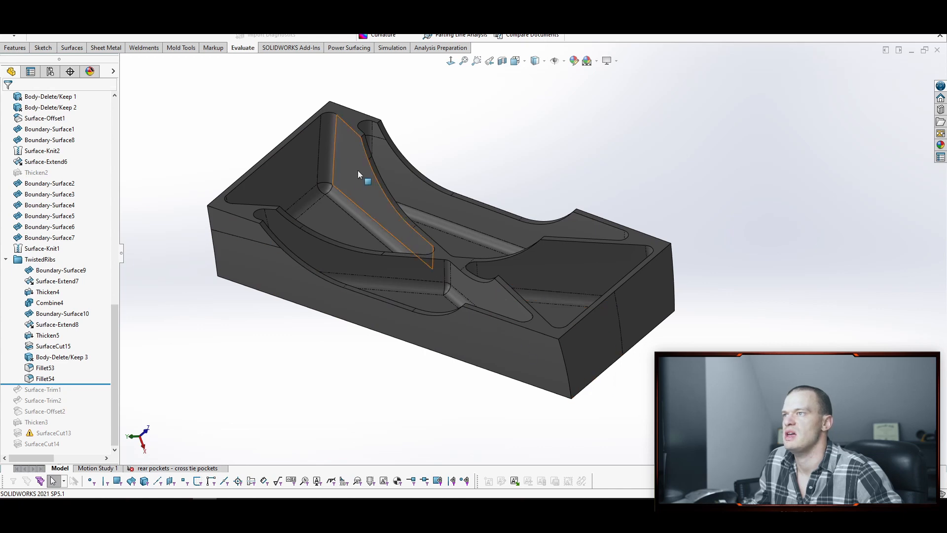
{"action": "left_click", "coordinate": [653, 145]}
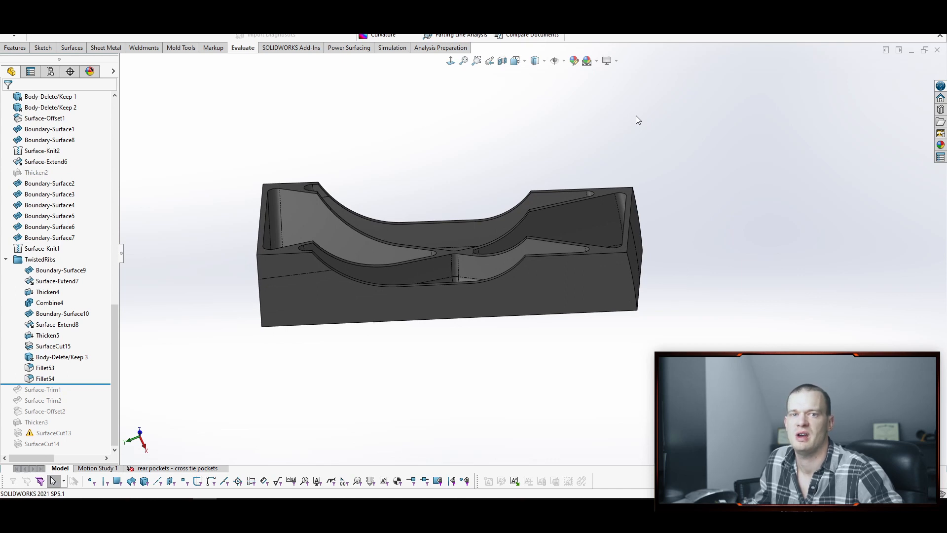
{"action": "mouse_move", "coordinate": [658, 140]}
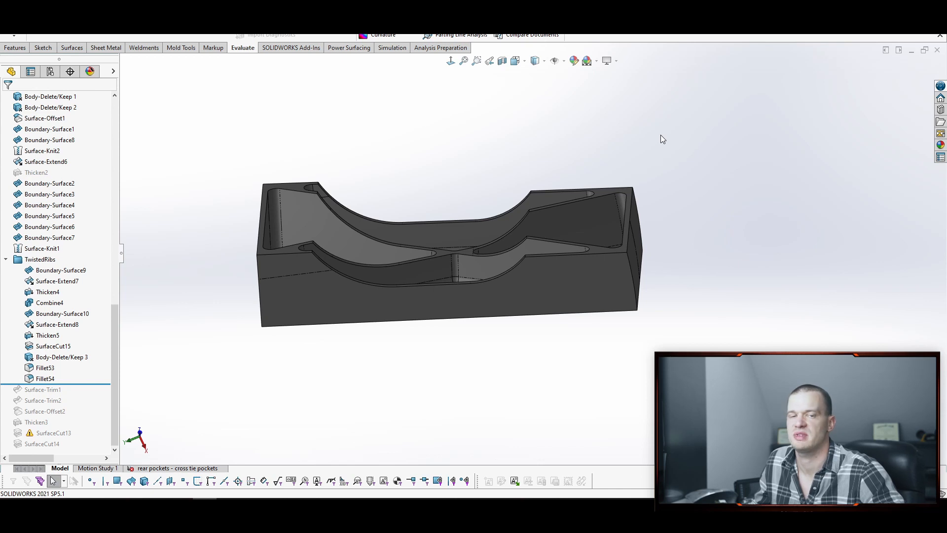
{"action": "mouse_move", "coordinate": [702, 163]}
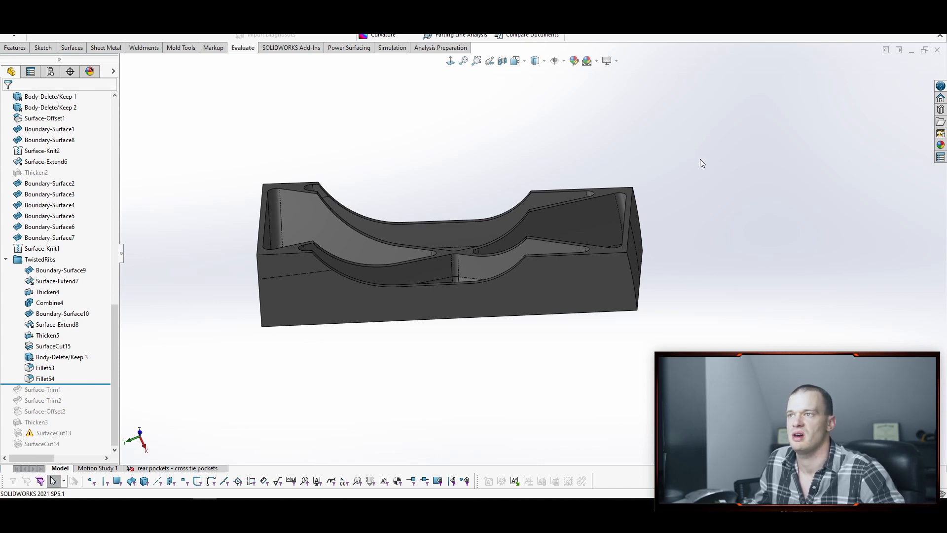